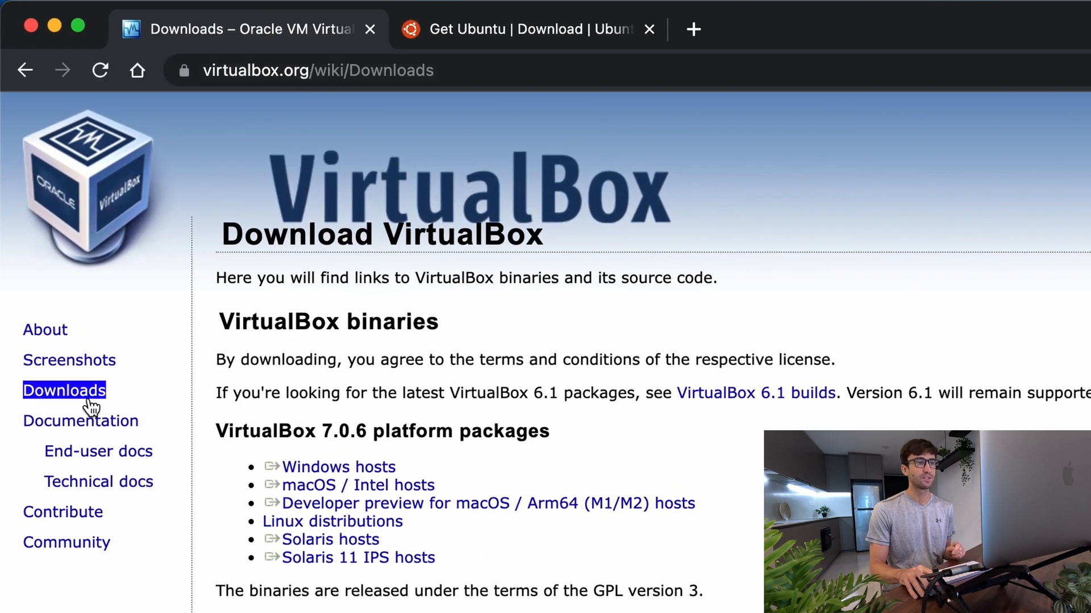
- Start downloading the VirtualBox 7.0.6 package for macOS / Intel hosts from virtualbox.org
left_click(63, 391)
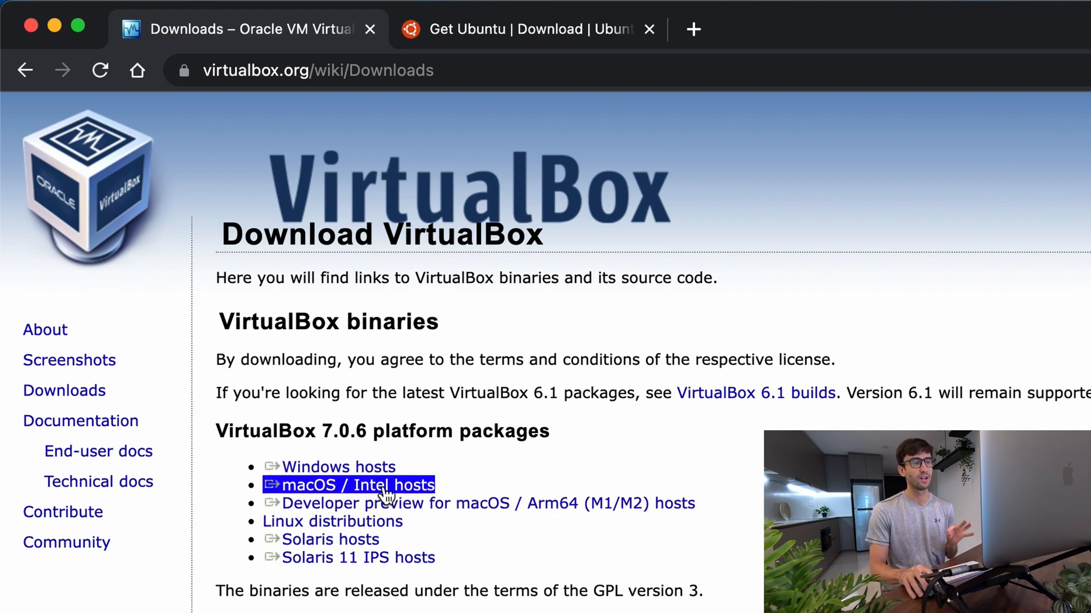
left_click(348, 485)
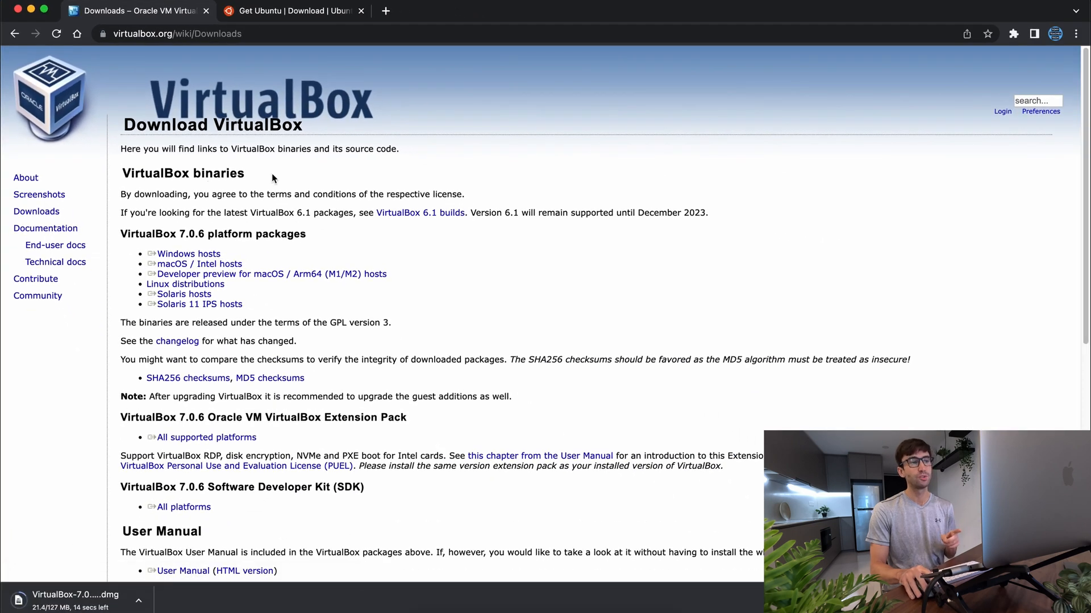
- From ubuntu.com, start downloading the Ubuntu Server 22.04.1 LTS ISO image
left_click(309, 11)
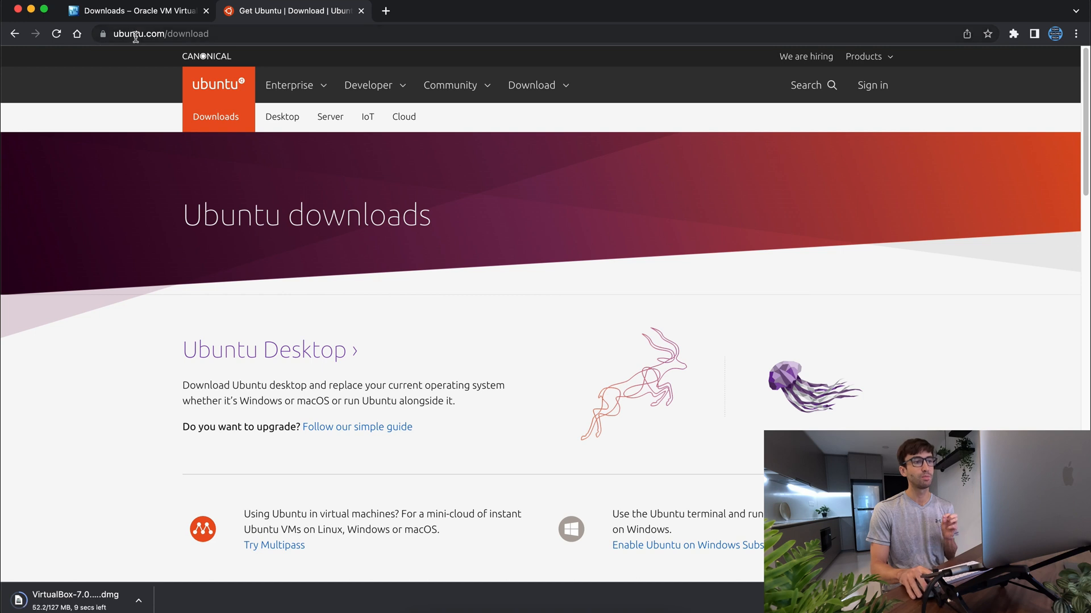
scroll("down", 3)
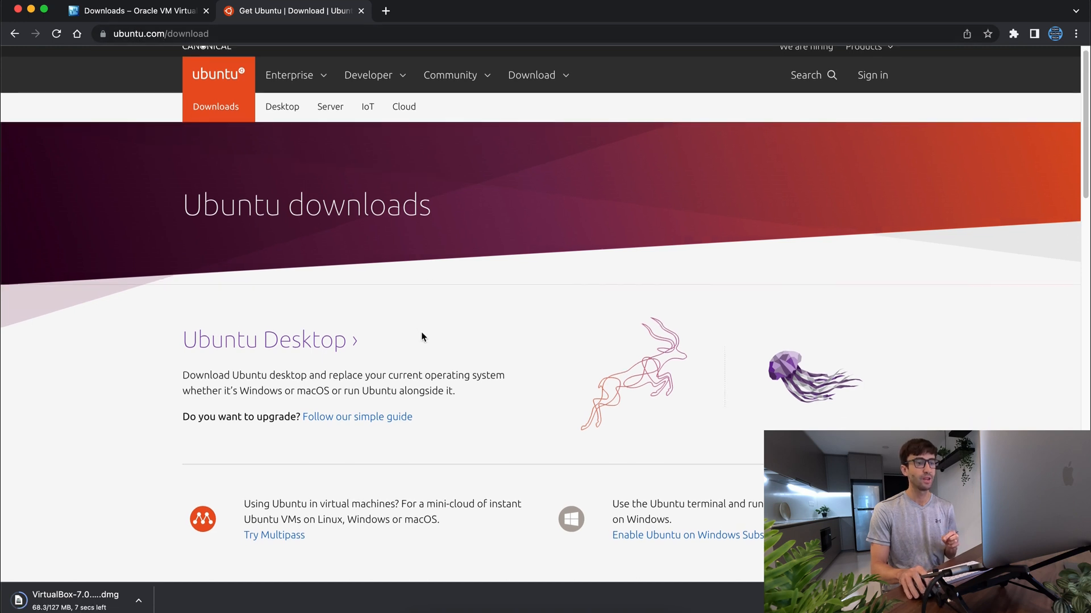
scroll("down", 3)
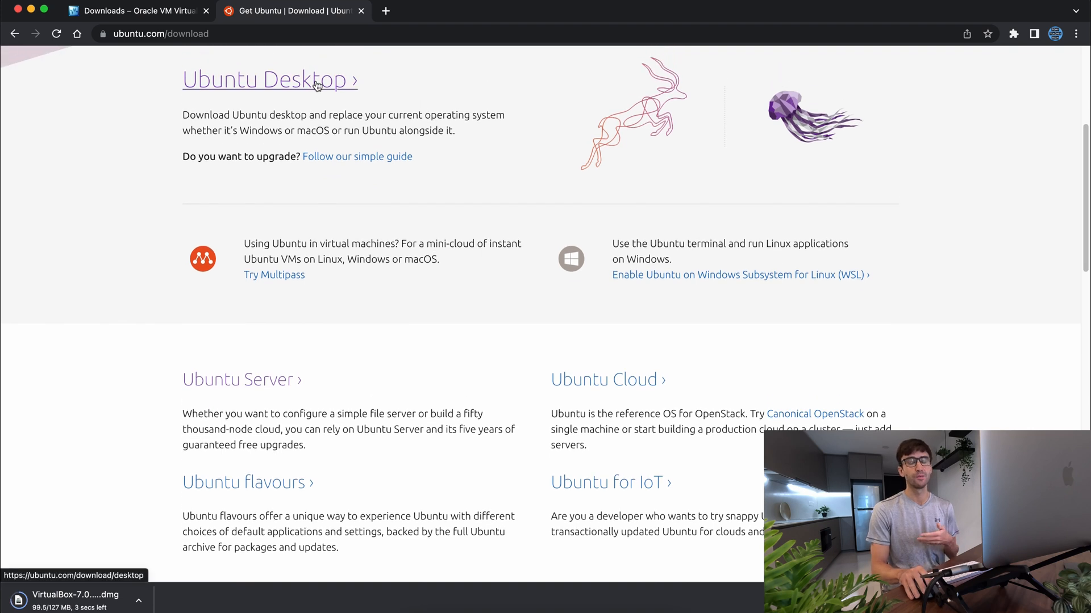
mouse_move(307, 369)
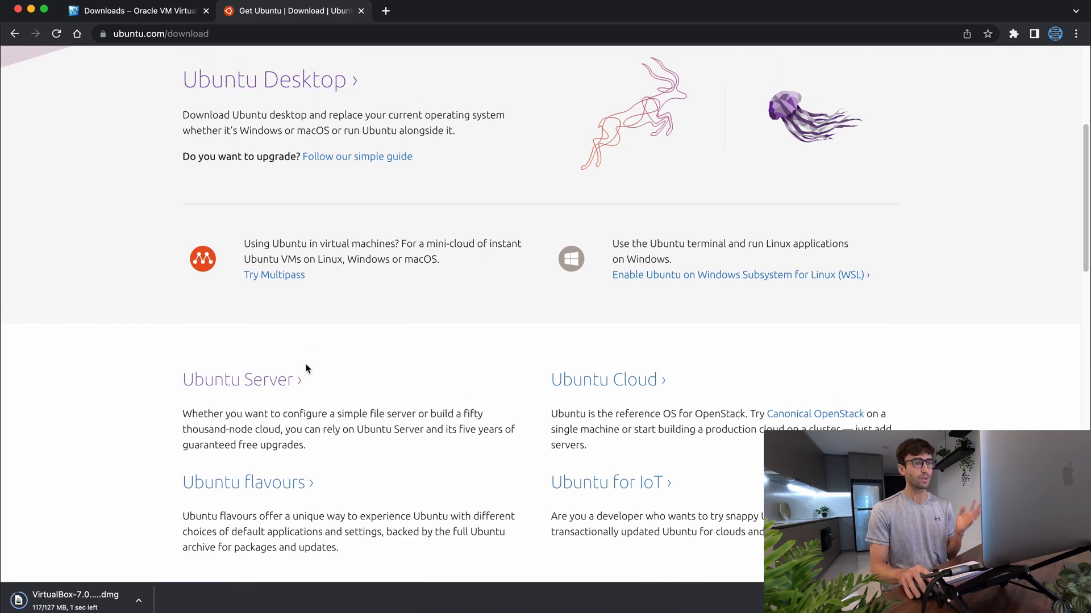
mouse_move(292, 387)
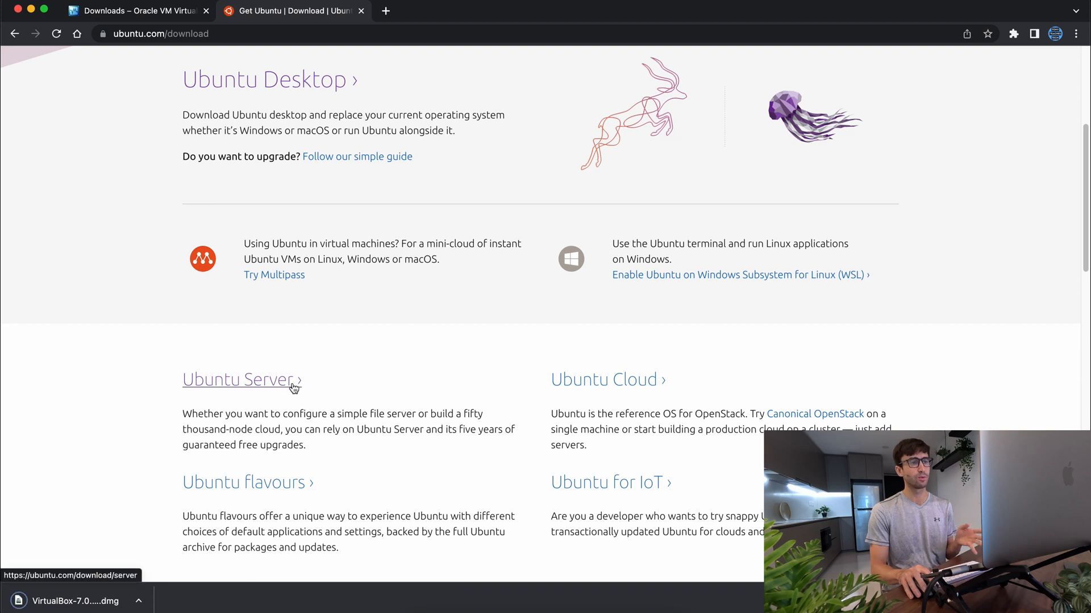
mouse_move(266, 384)
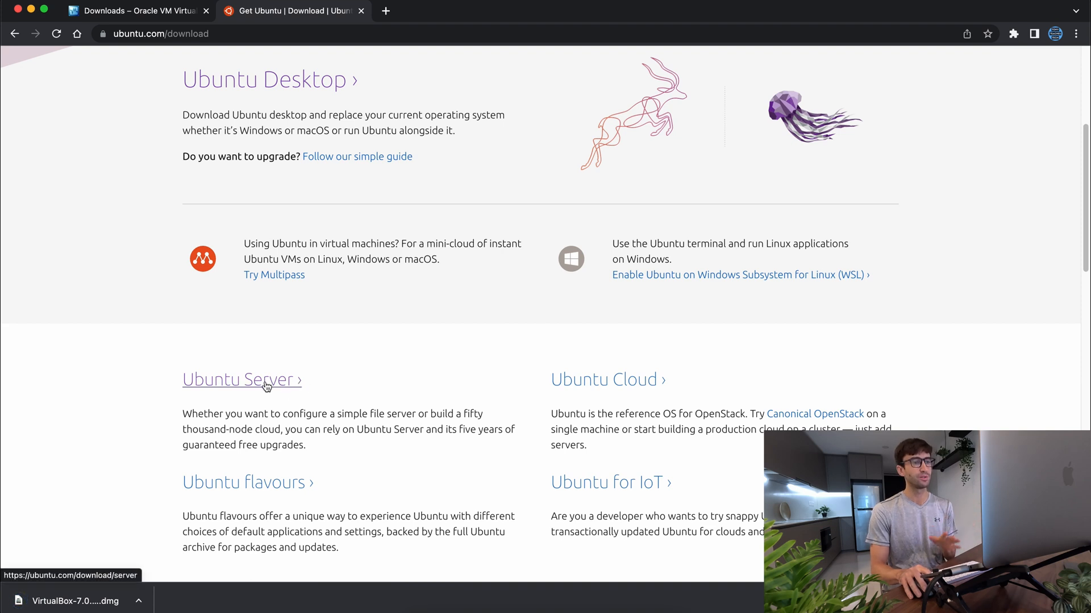
left_click(241, 380)
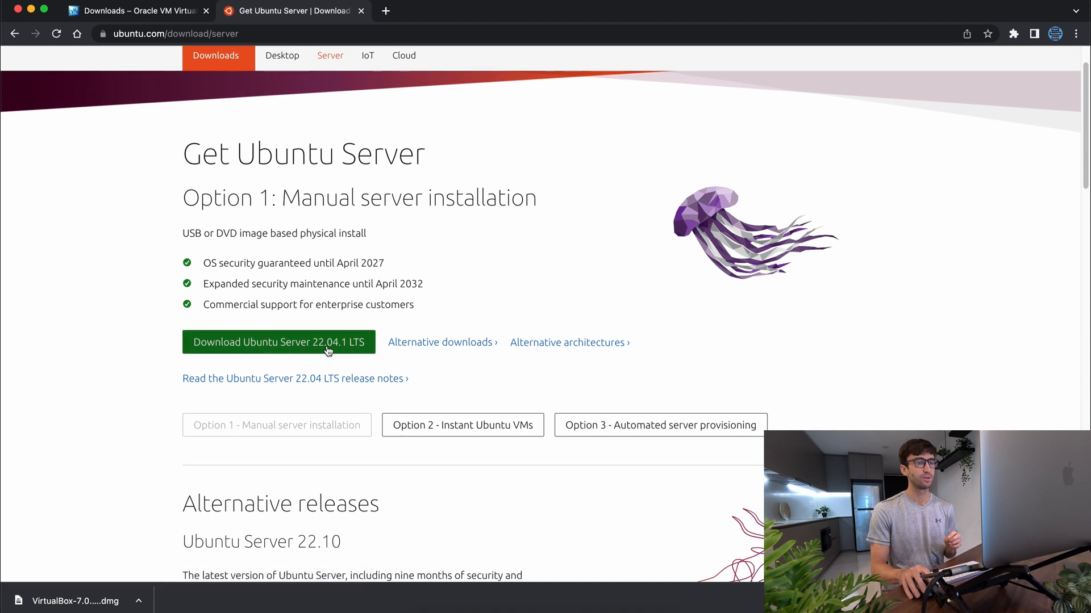
left_click(278, 342)
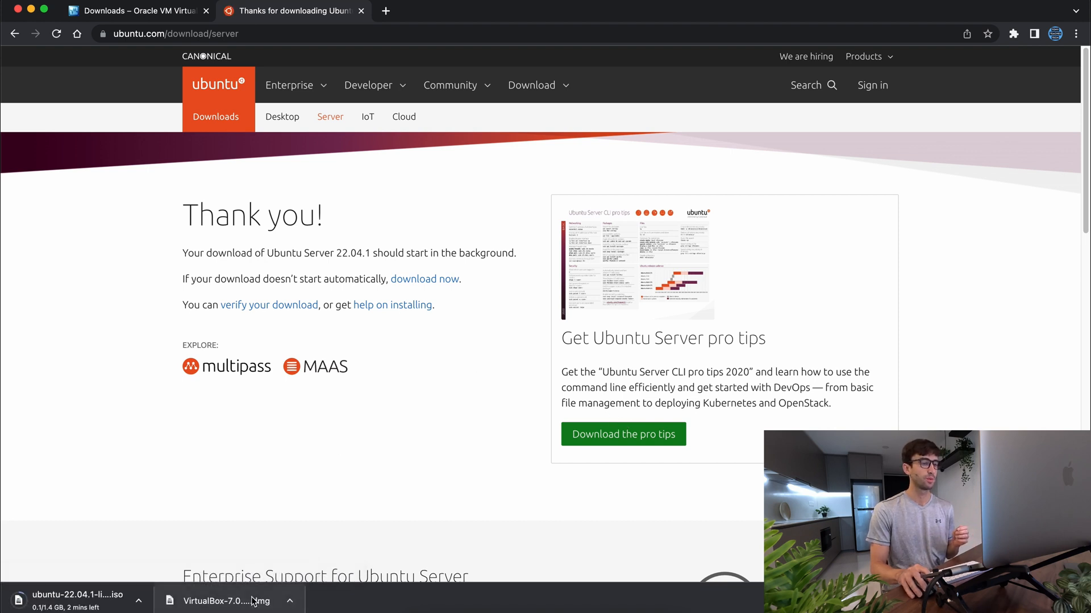
- Run VirtualBox.pkg from the downloaded disk image and authorize the standard installation
left_click(227, 601)
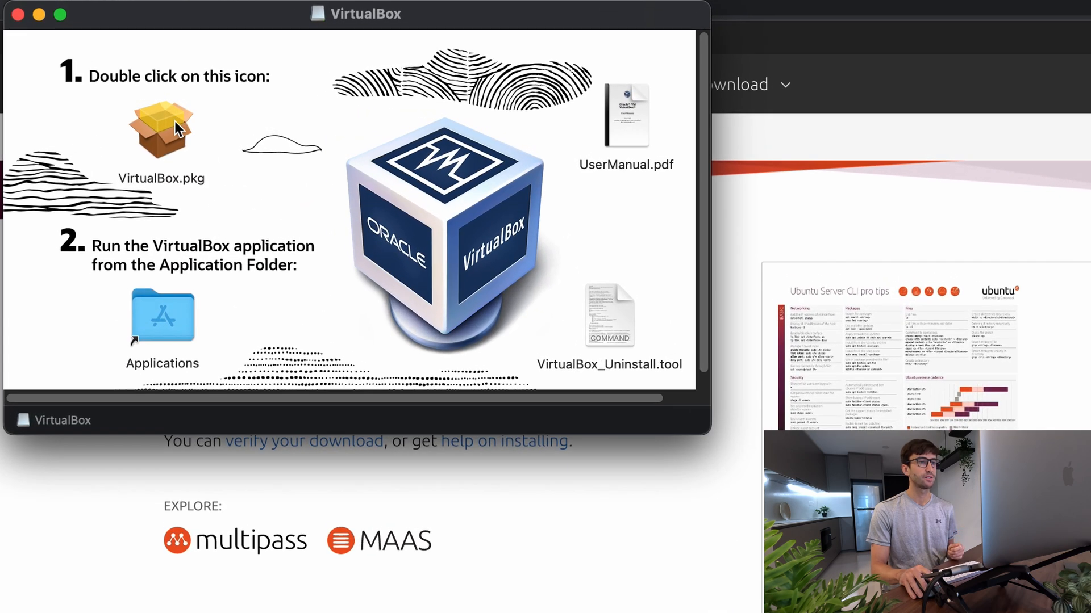
left_click(162, 128)
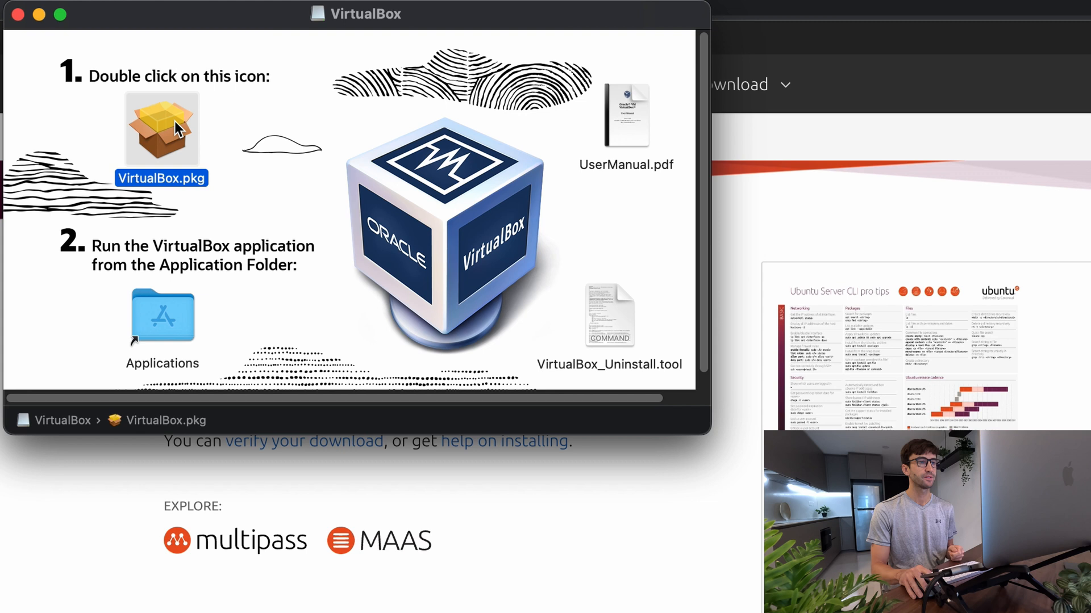
double_click(161, 128)
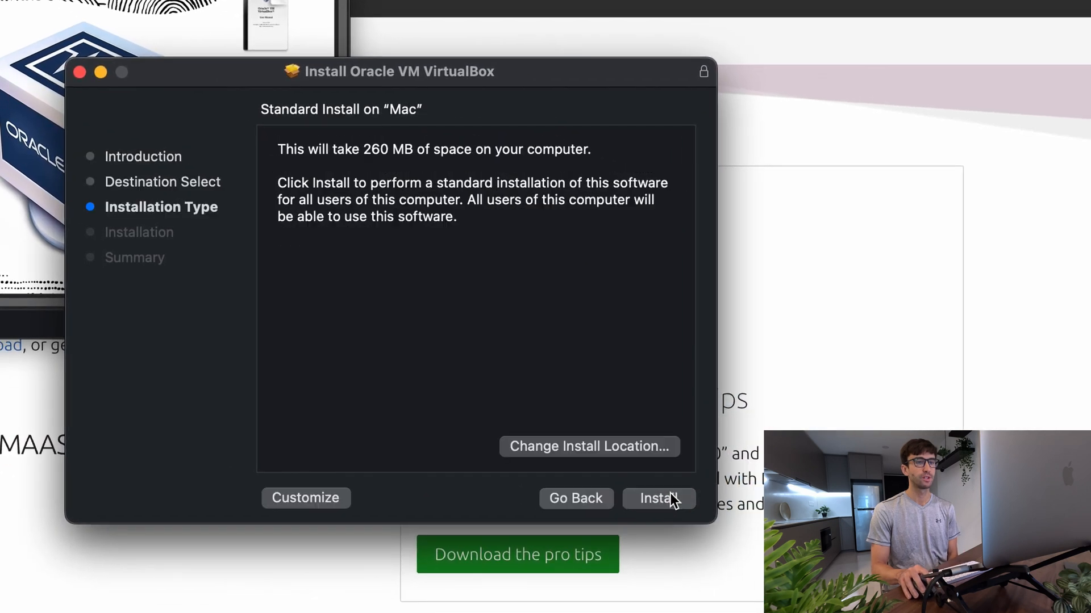
left_click(659, 499)
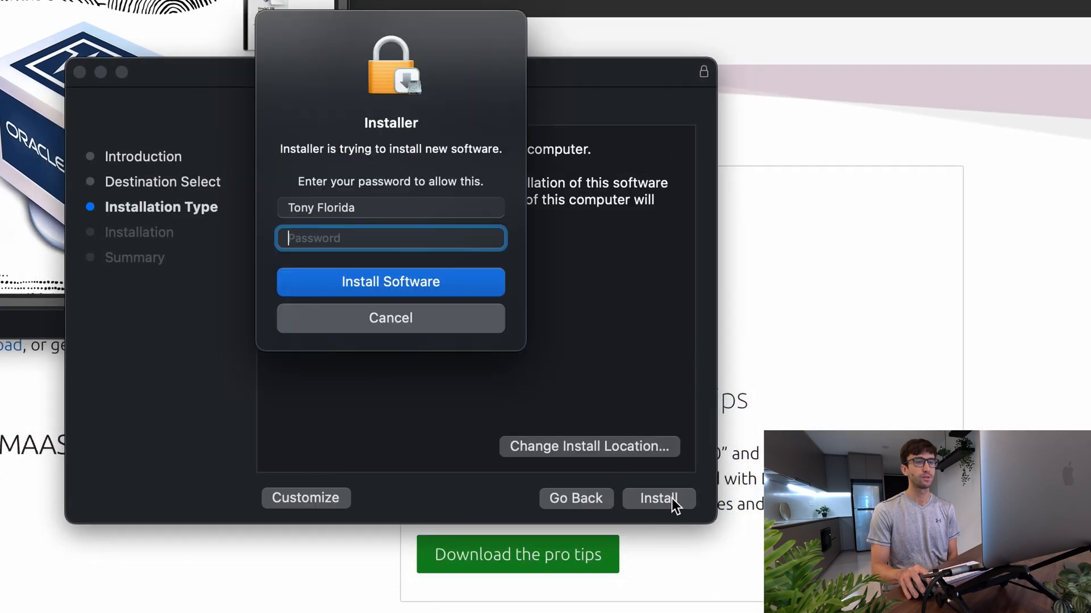
left_click(391, 282)
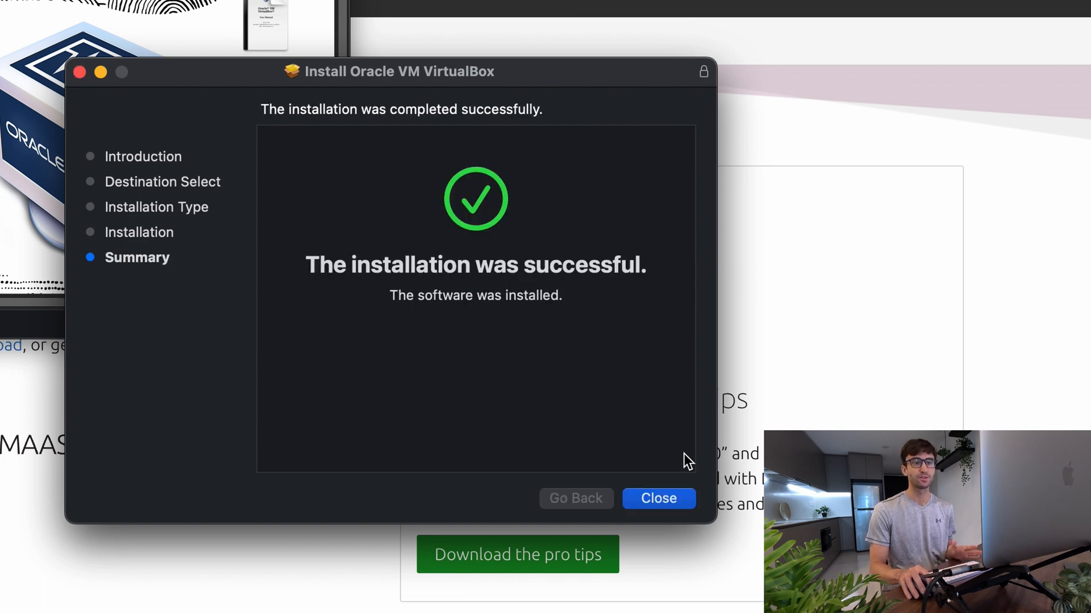
- Close the successful installer and move the VirtualBox installer files to the Trash
left_click(658, 498)
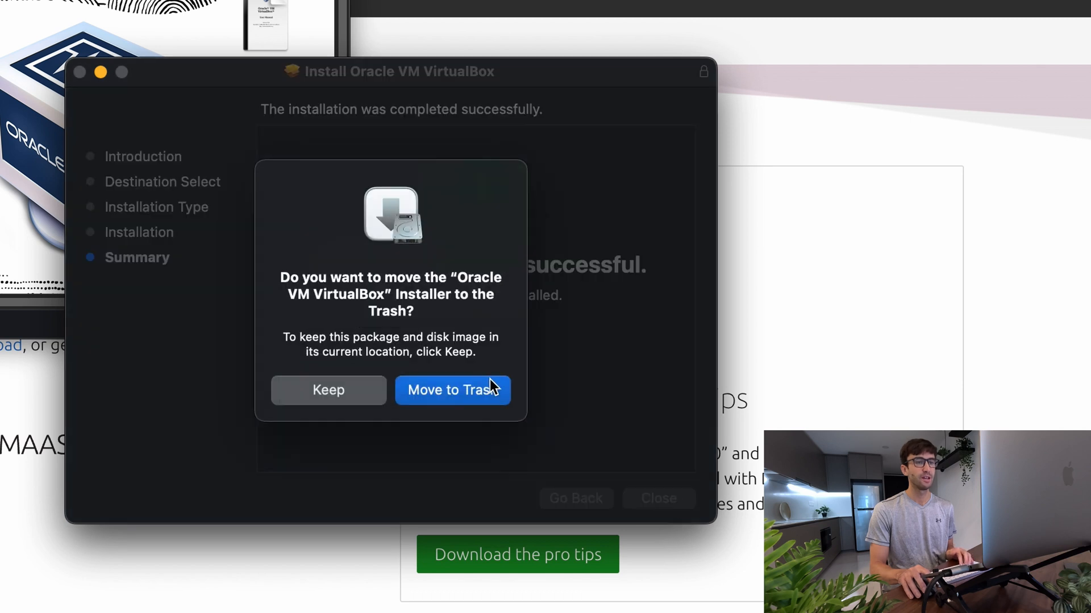
mouse_move(473, 403)
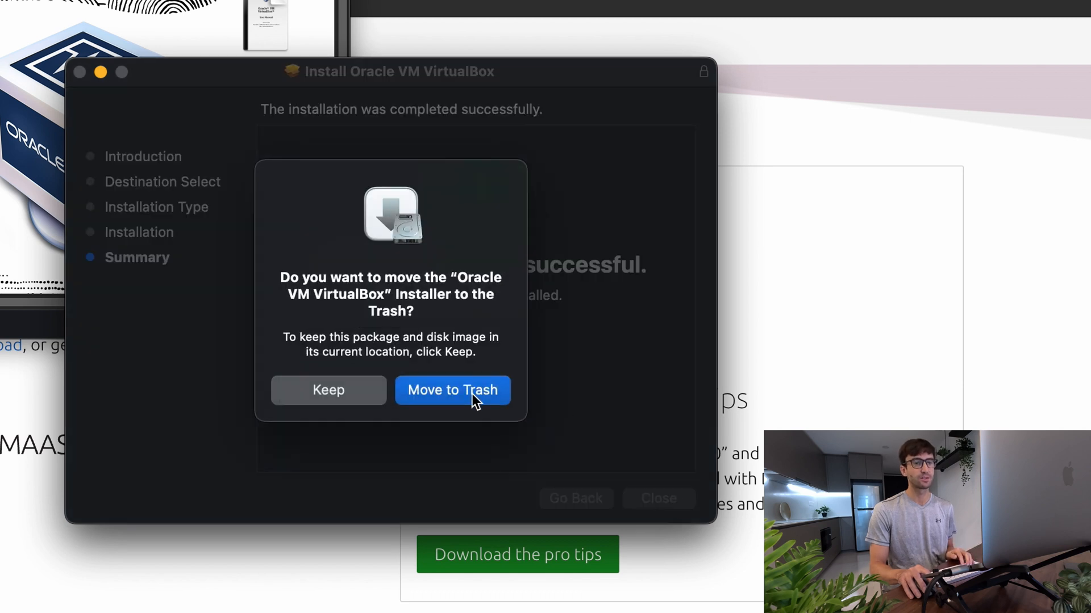
left_click(452, 391)
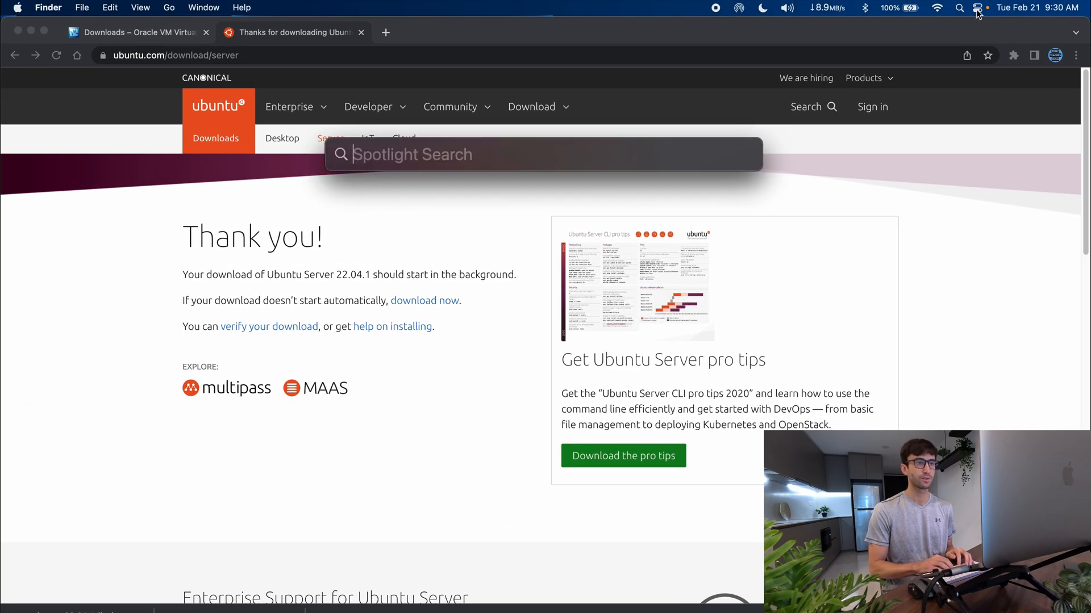
- Launch Oracle VM VirtualBox Manager listing the Windows XP, Ubun2 and Snow Leopard machines
key("Escape")
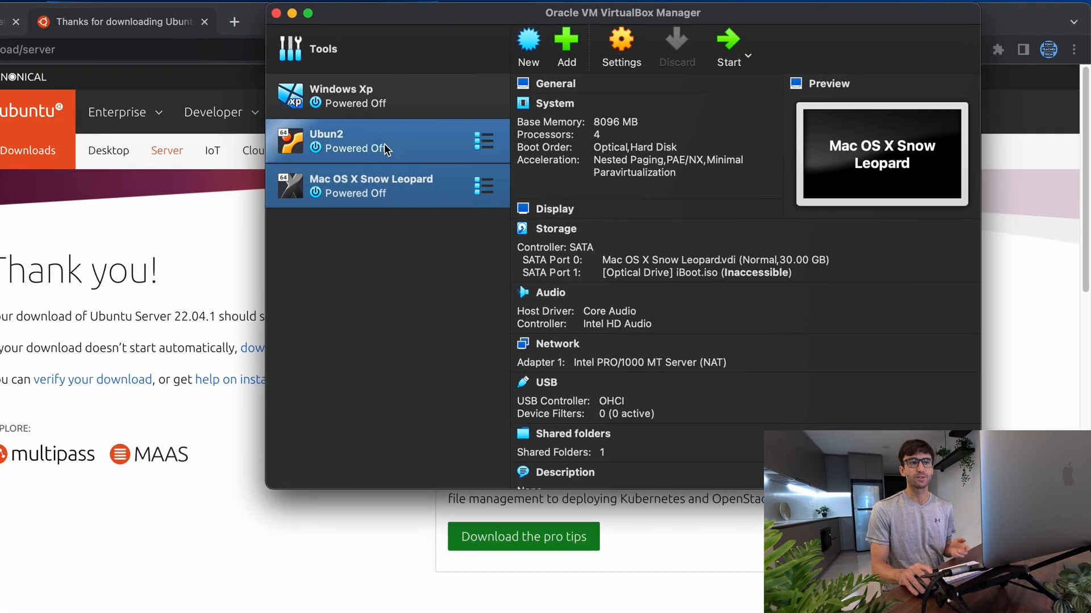
left_click(371, 186)
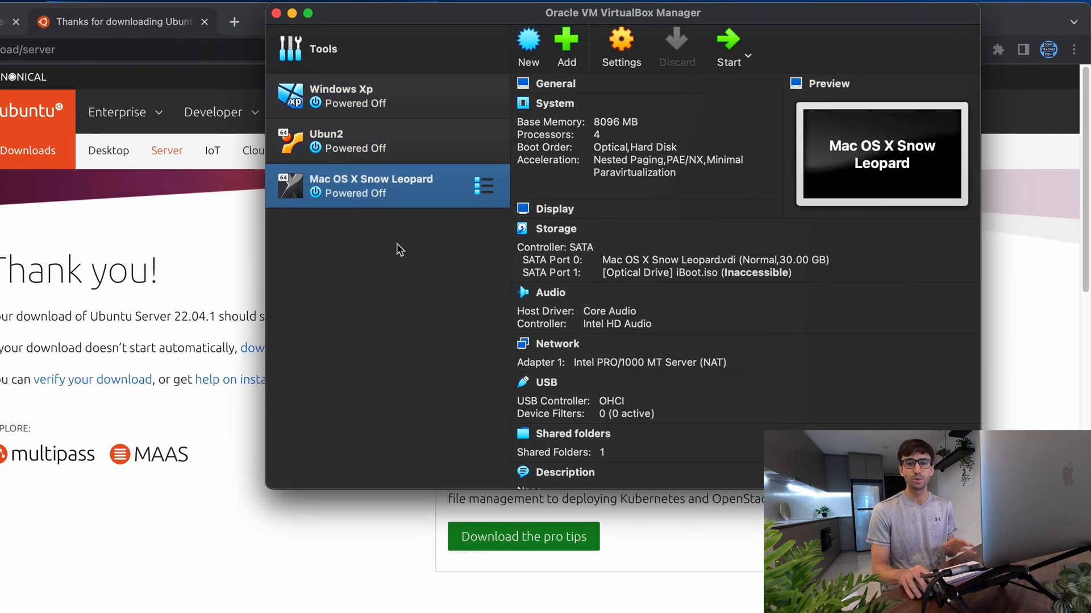
mouse_move(393, 249)
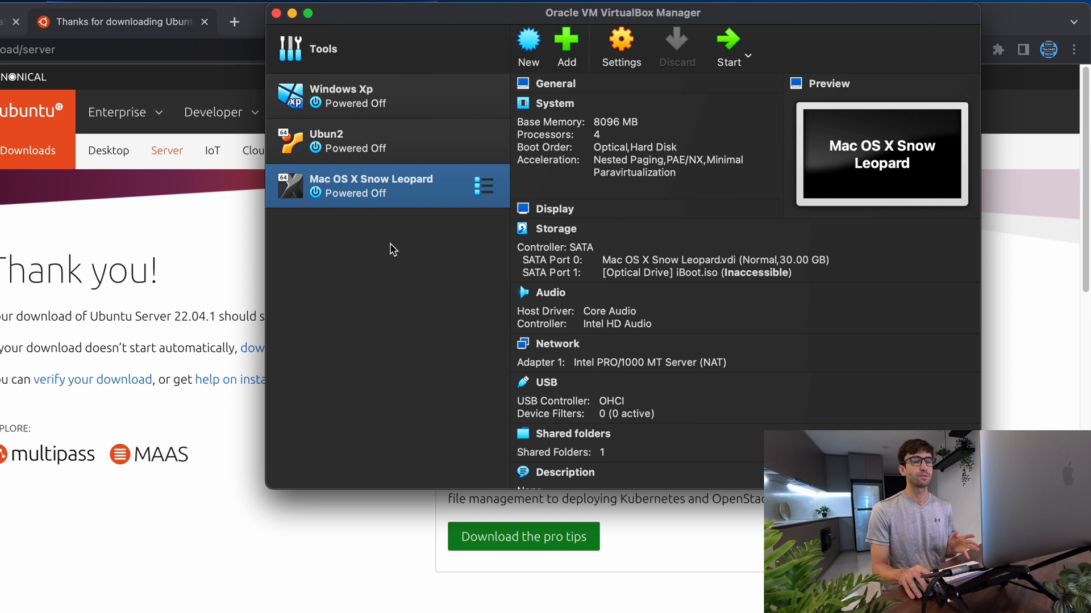
mouse_move(398, 264)
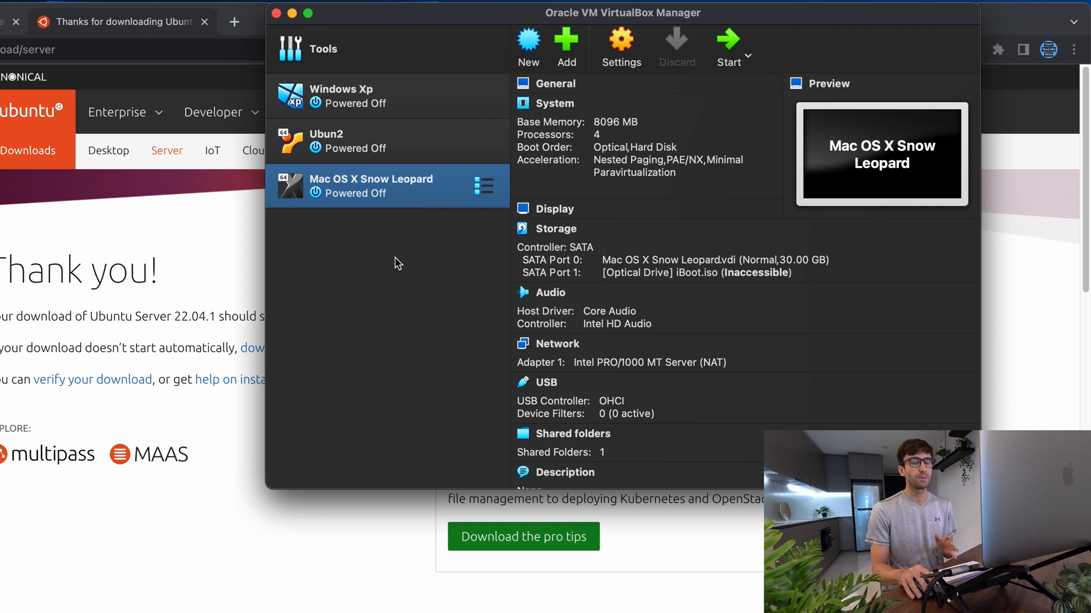
mouse_move(401, 269)
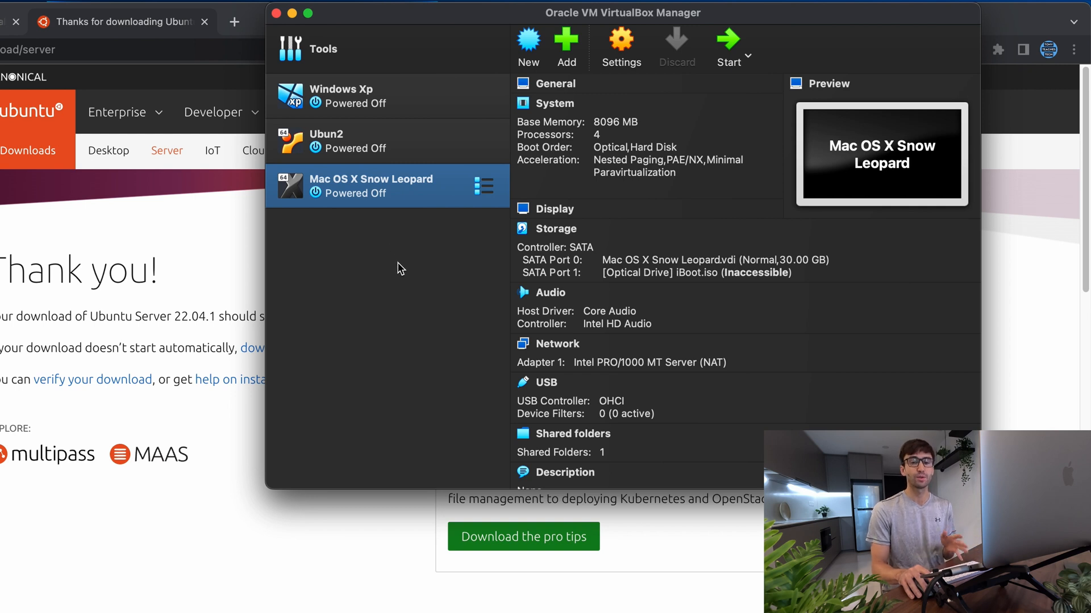
mouse_move(477, 335)
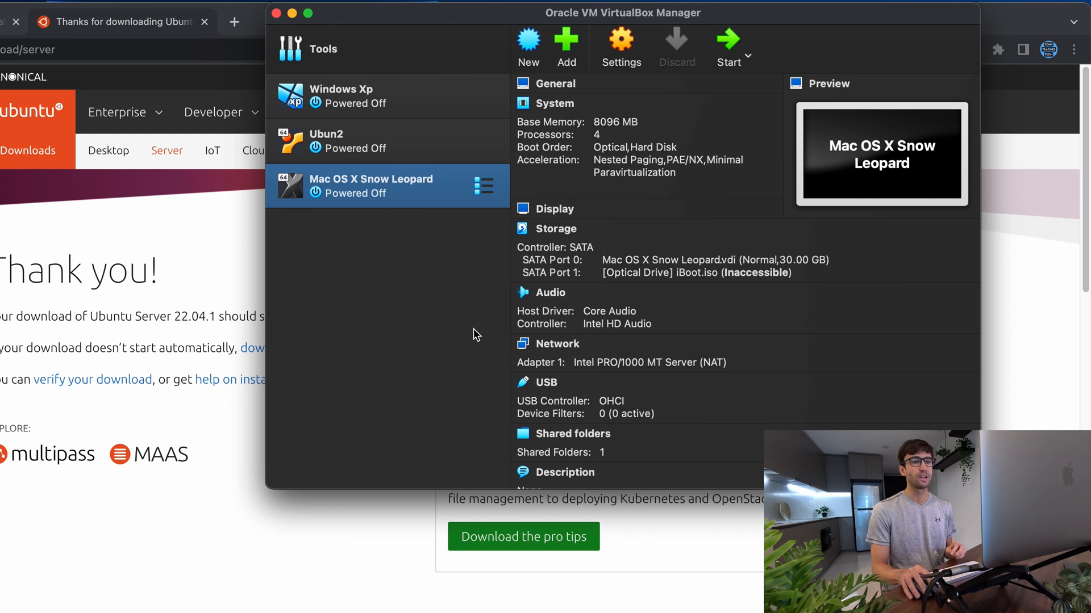
mouse_move(528, 38)
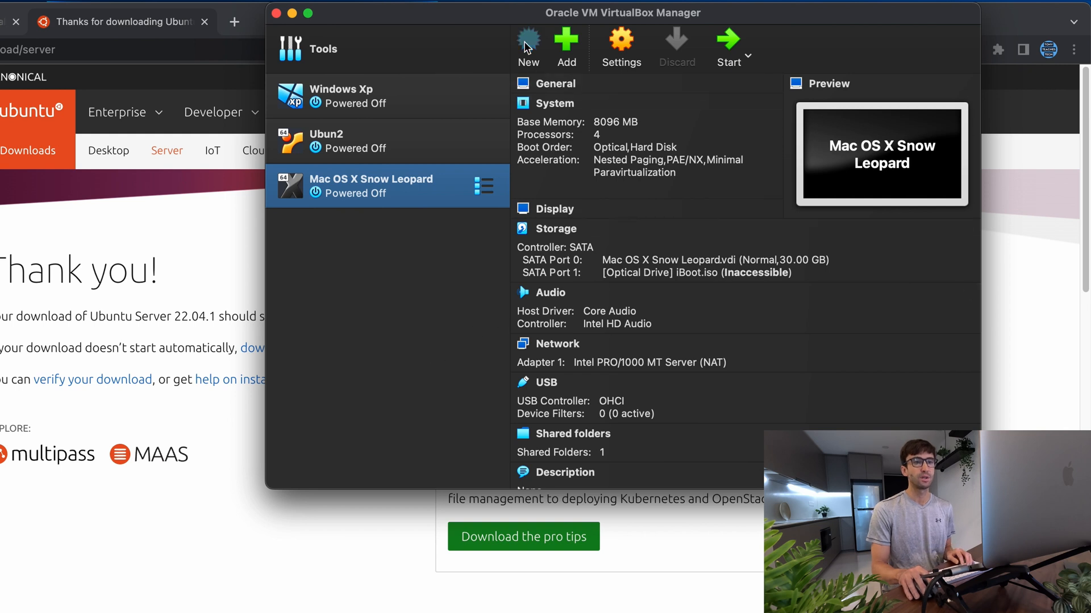
- Name the new virtual machine Ubuntu 22.04 in the Create Virtual Machine dialog
left_click(527, 40)
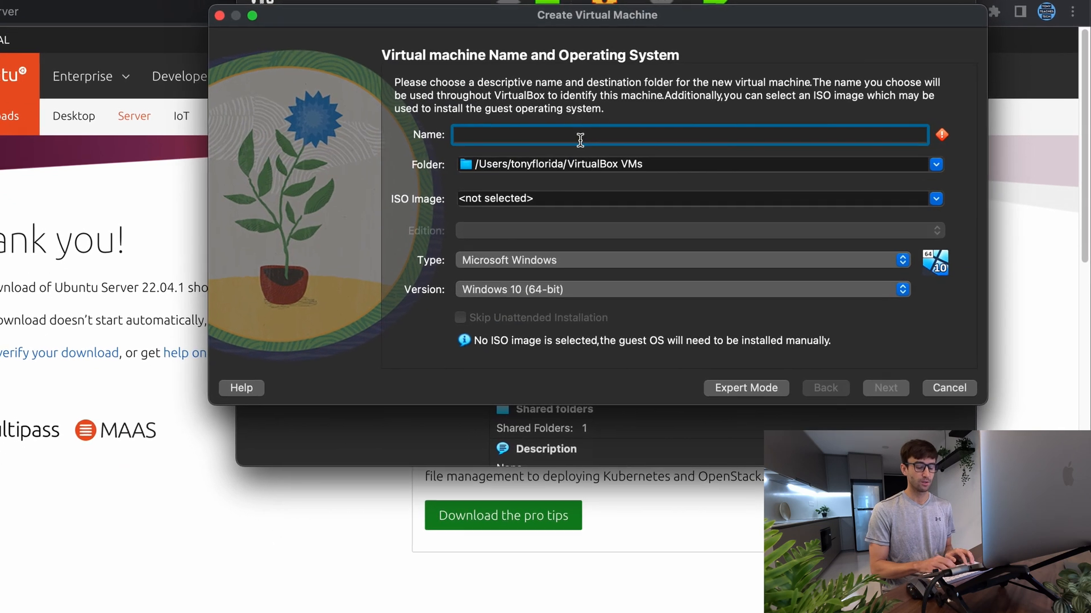
type("Ubuntu 22.04")
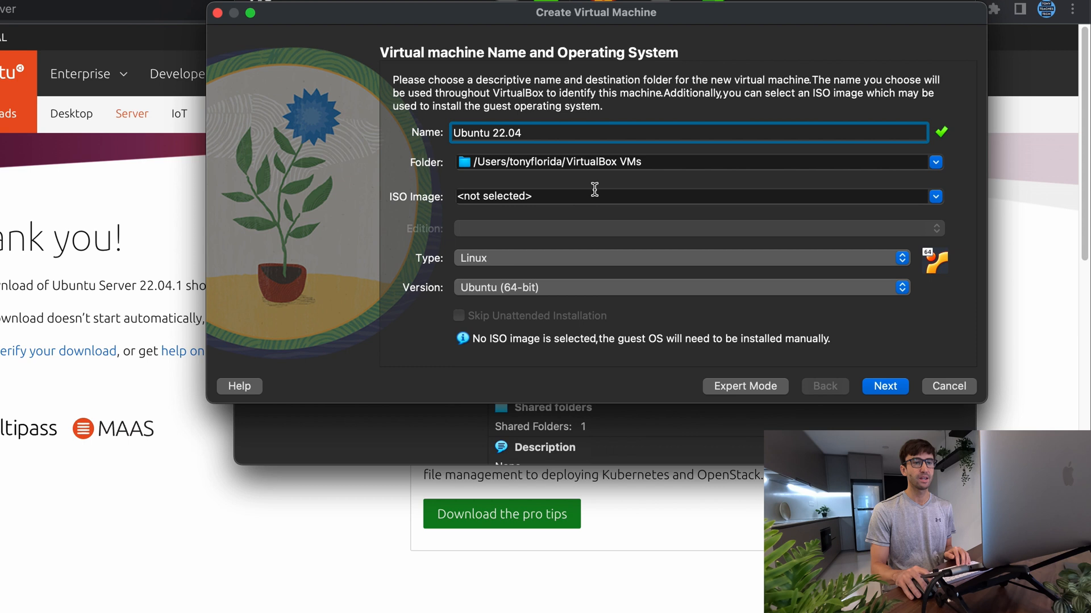
mouse_move(906, 182)
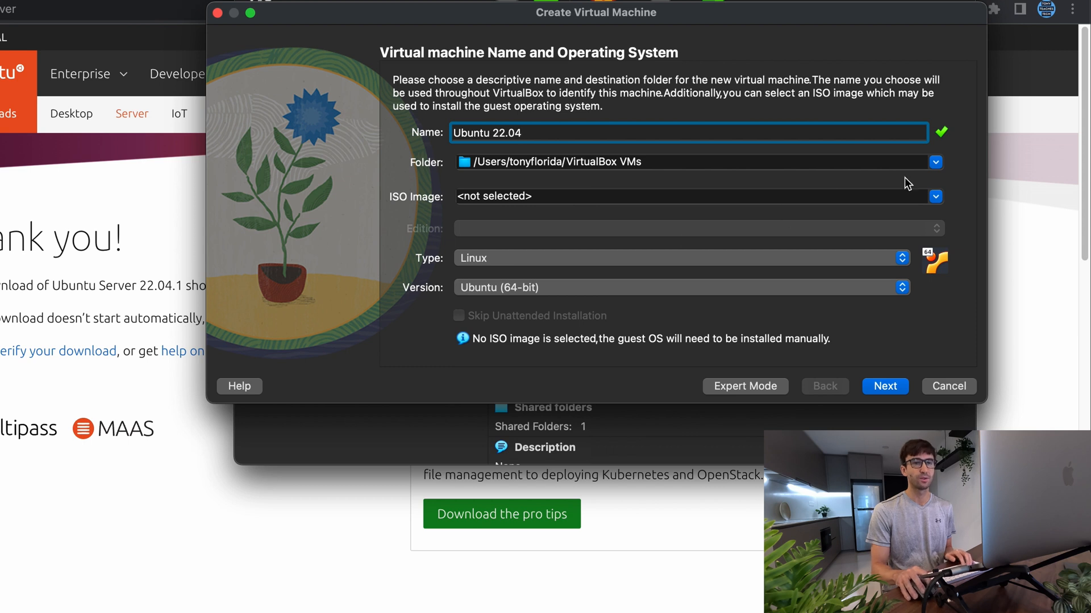
- Attach ubuntu-22.04.1-live-server-amd64.iso from Downloads and skip unattended installation
left_click(937, 198)
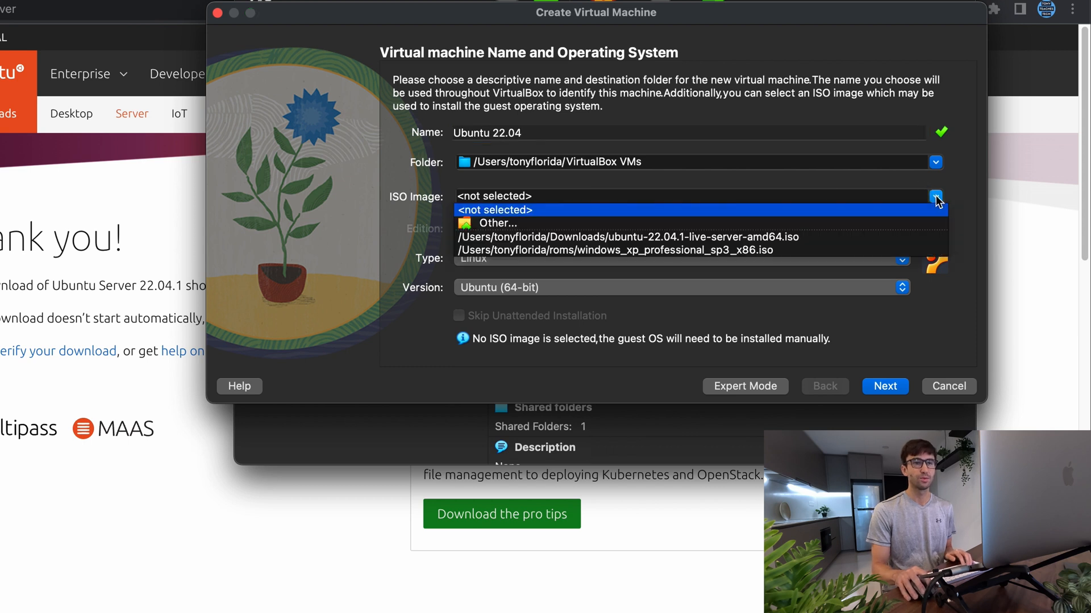
left_click(498, 223)
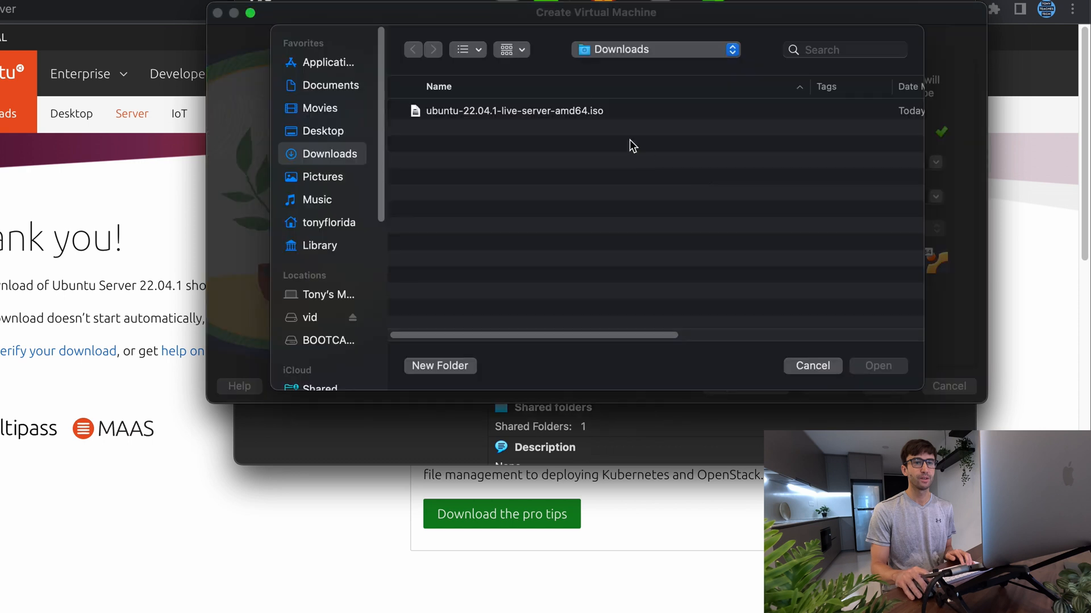
left_click(515, 111)
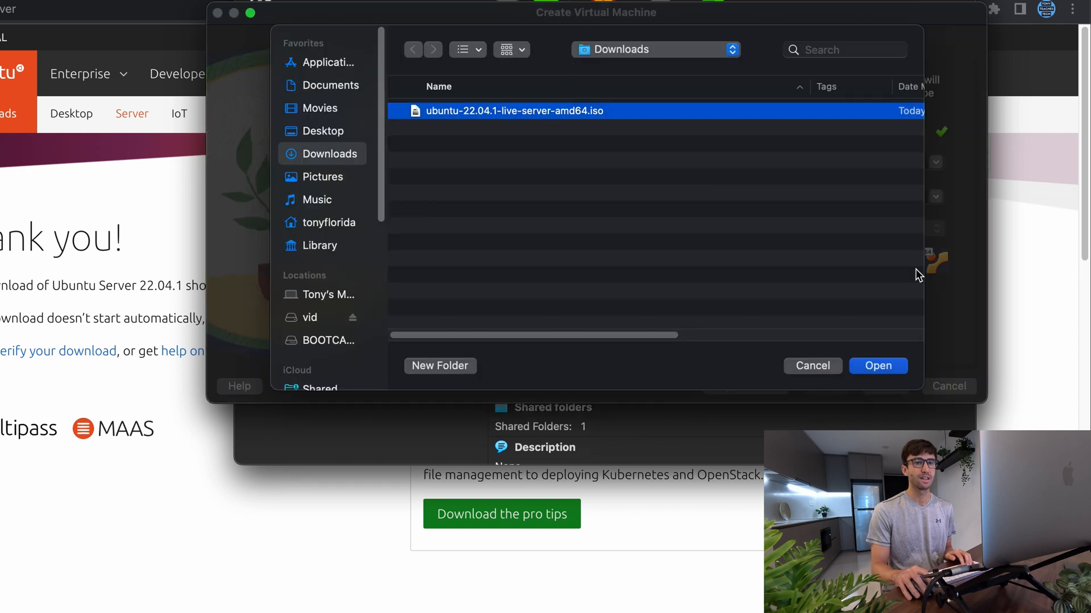
left_click(877, 365)
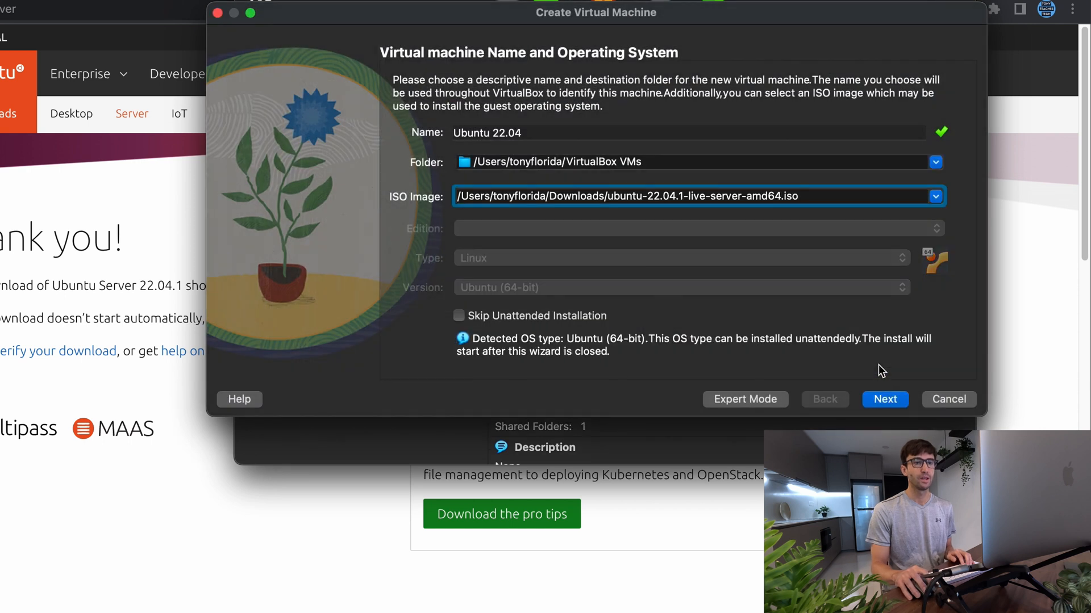
mouse_move(408, 241)
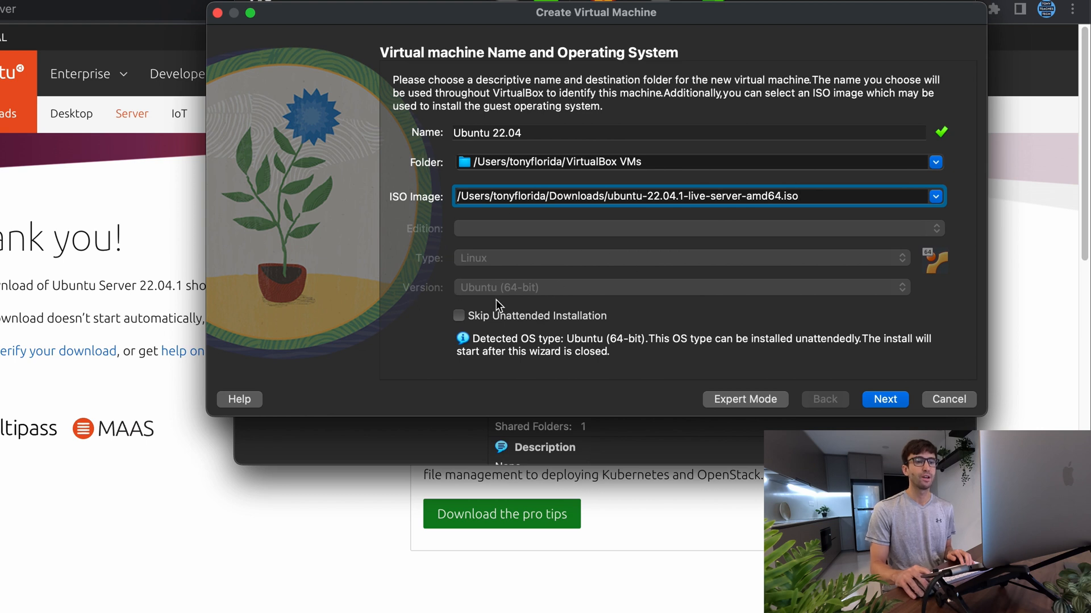
mouse_move(441, 257)
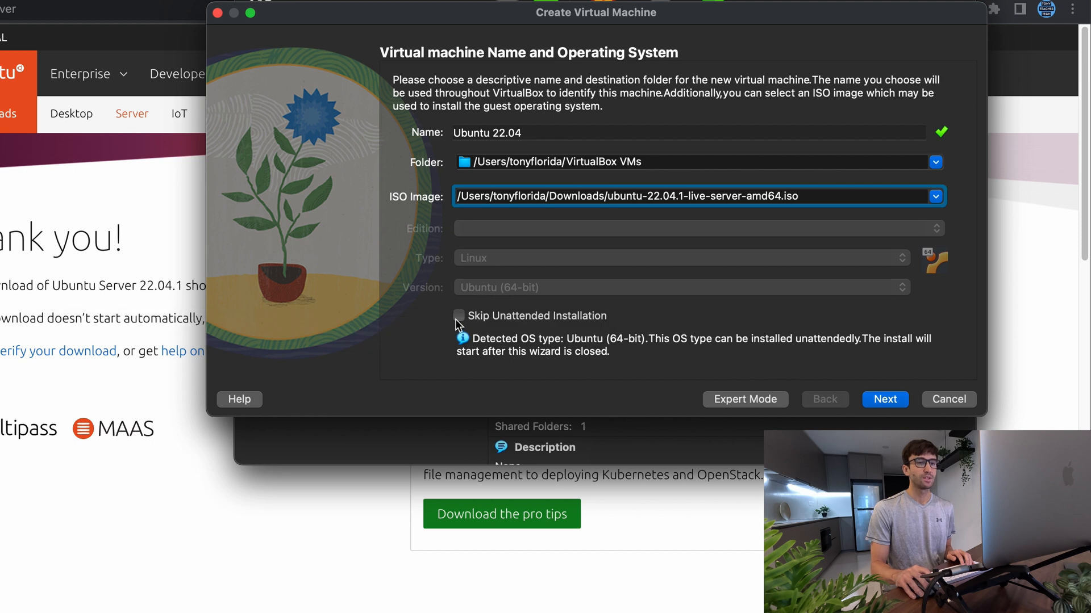
left_click(458, 315)
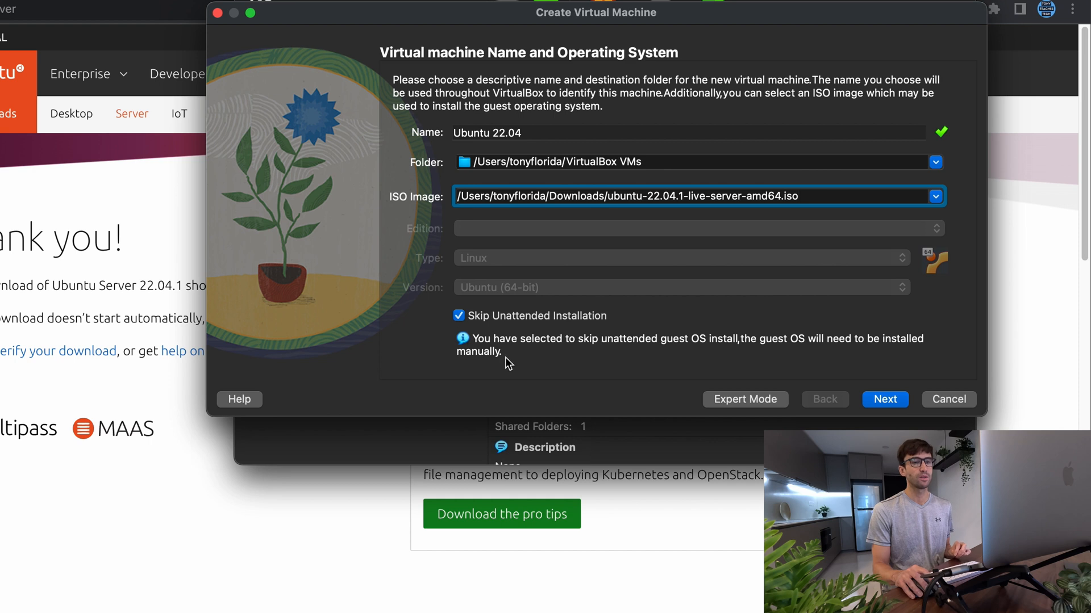
mouse_move(581, 374)
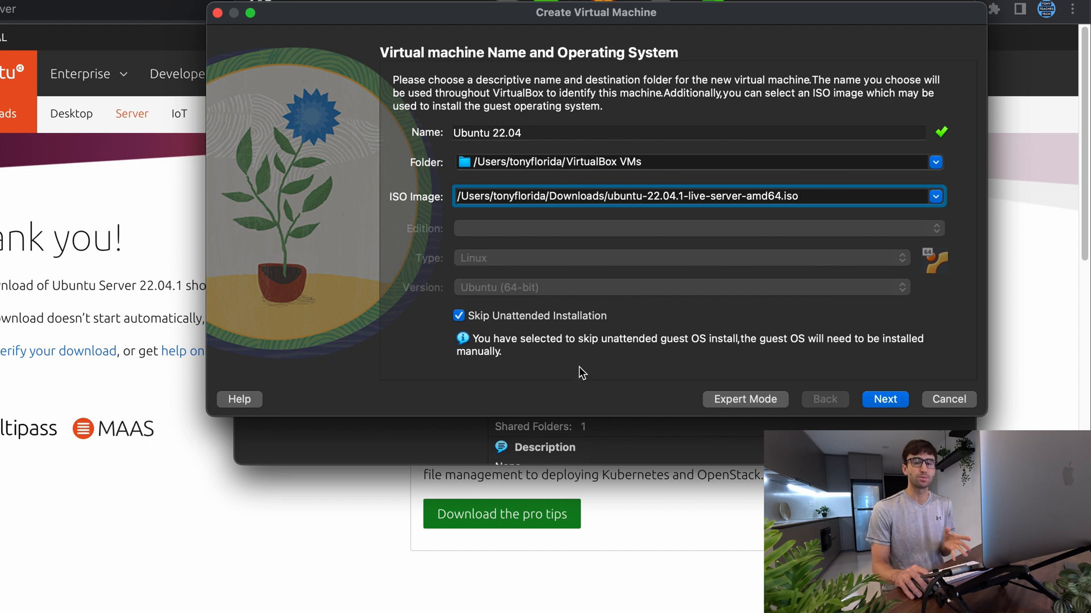
mouse_move(606, 354)
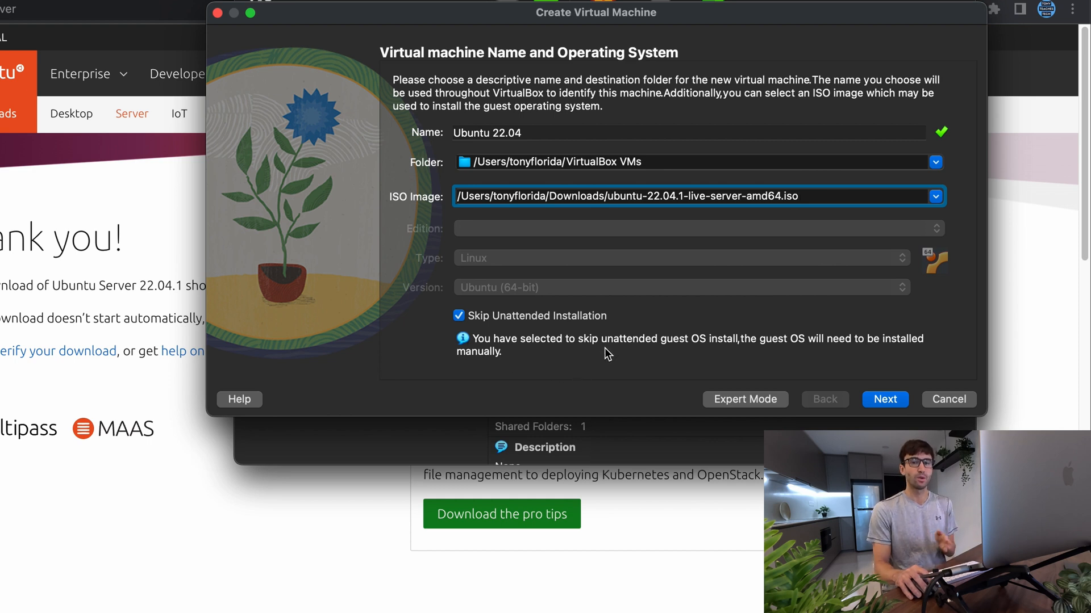
mouse_move(853, 384)
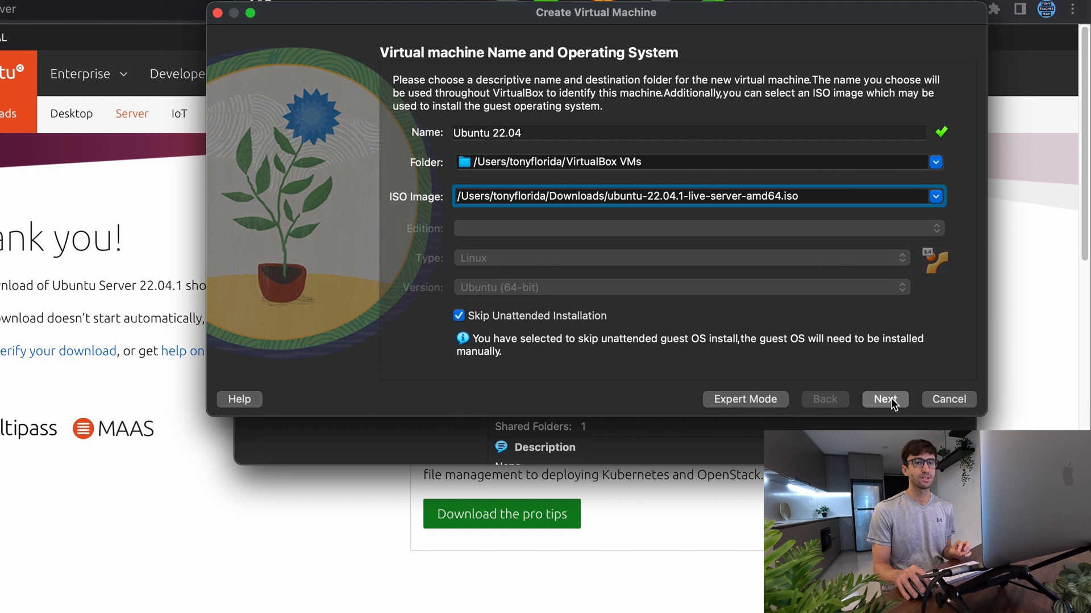
- Keep 2048 MB memory, set 2 processors, keep the 25 GB disk and reach the summary
left_click(885, 400)
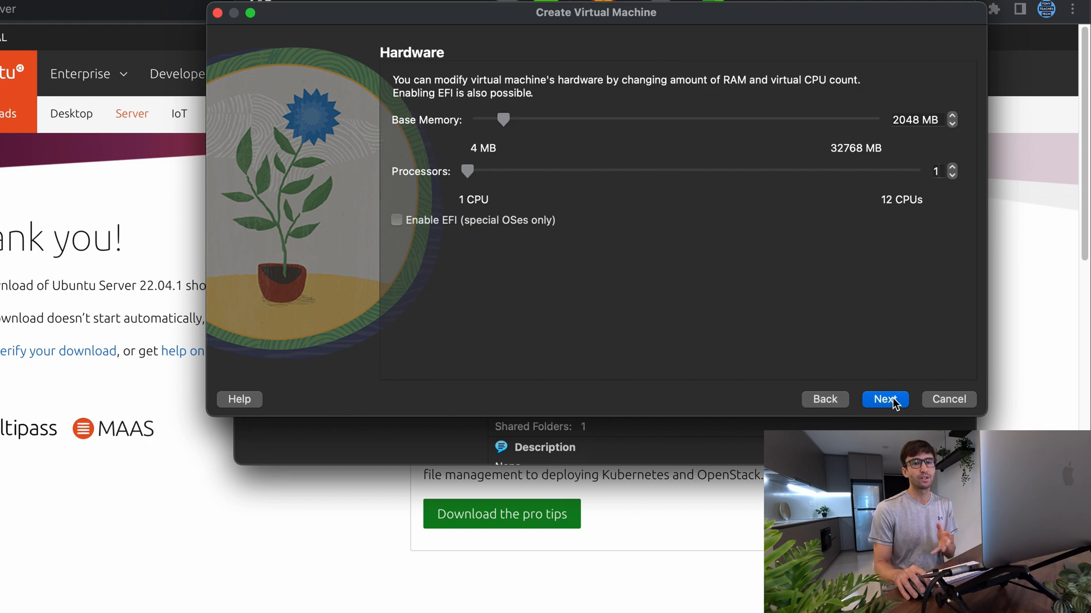
mouse_move(892, 403)
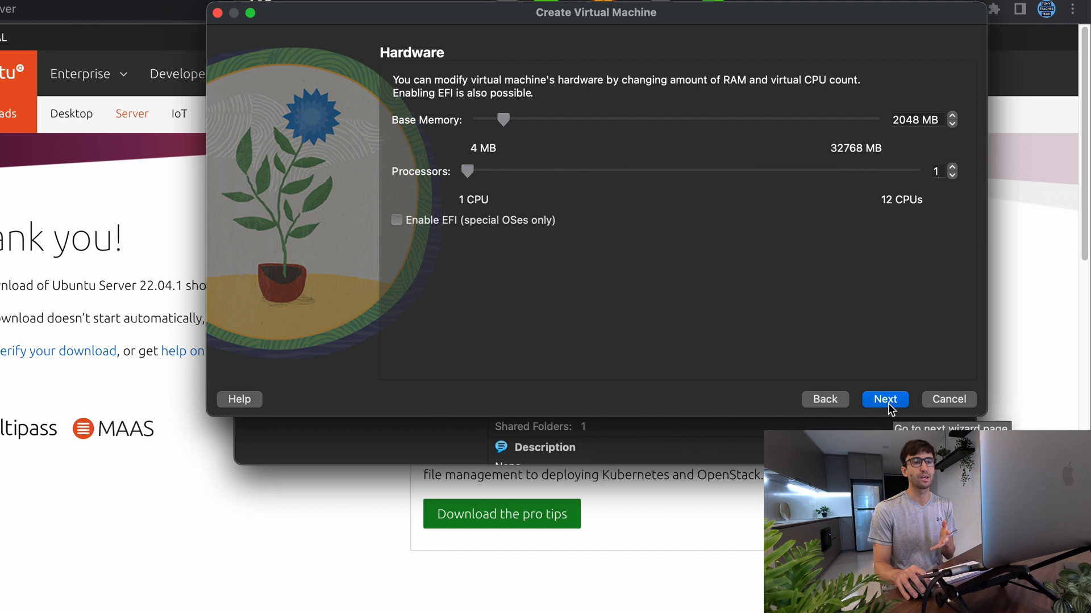
mouse_move(855, 381)
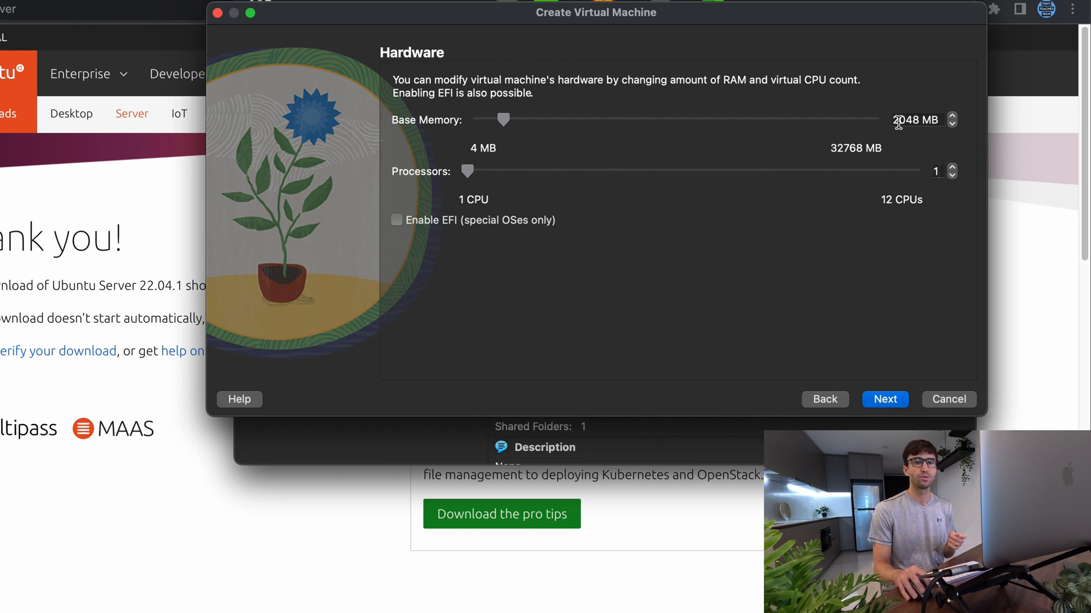
mouse_move(493, 118)
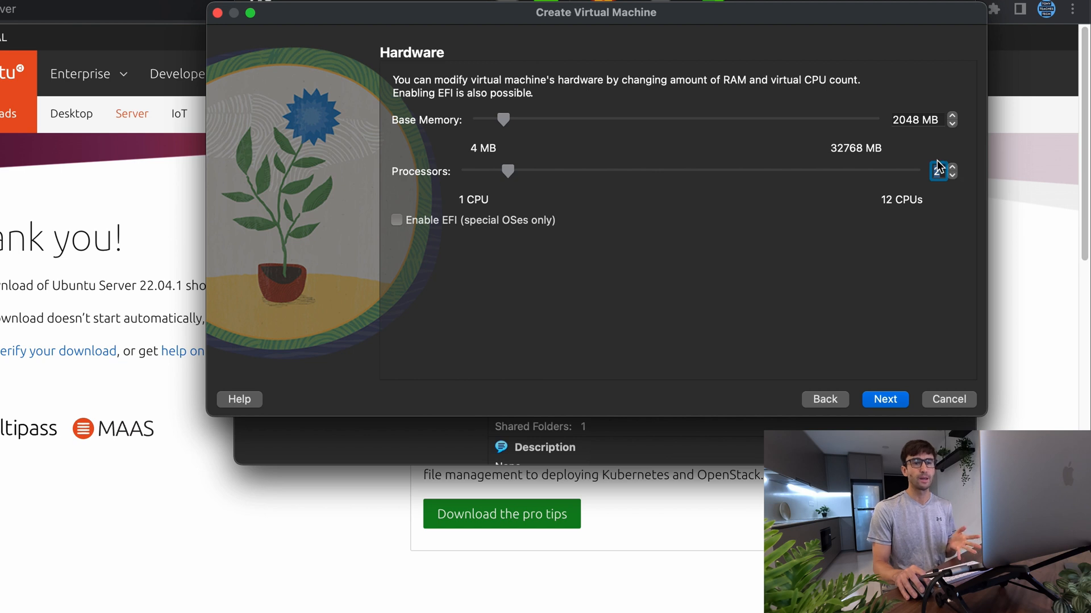
left_click(885, 400)
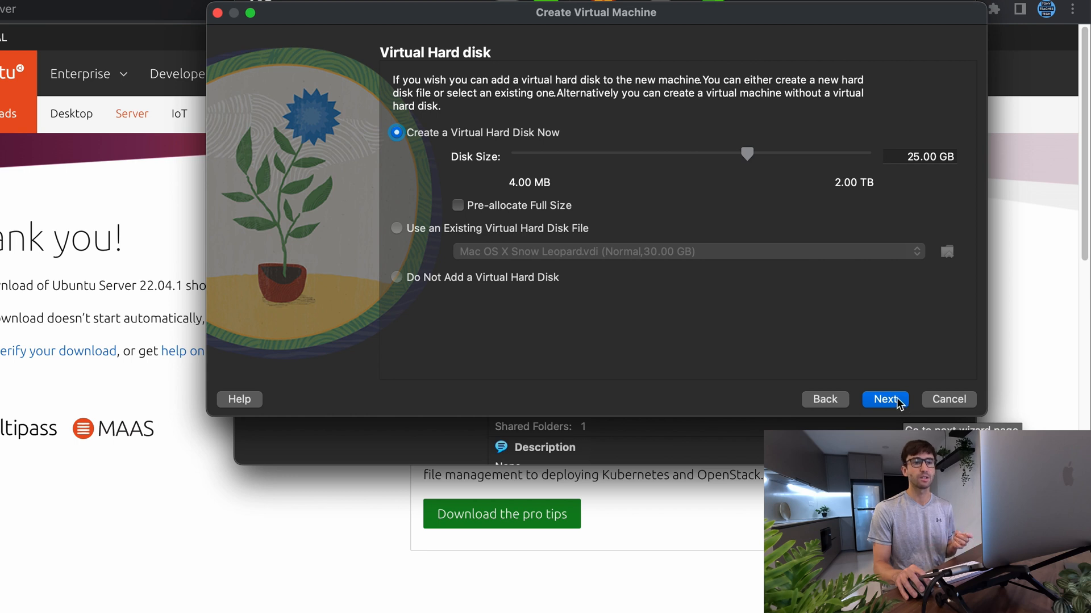
left_click(885, 400)
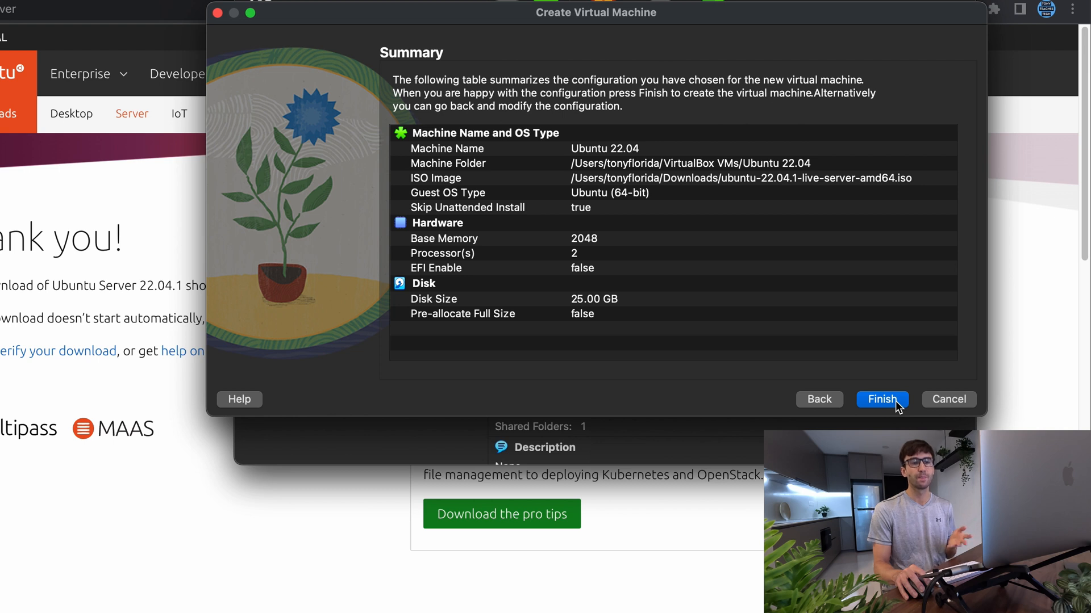
- Finish creating Ubuntu 22.04, boot it to the GRUB menu and scale Virtual Screen 1 to 200%
left_click(881, 400)
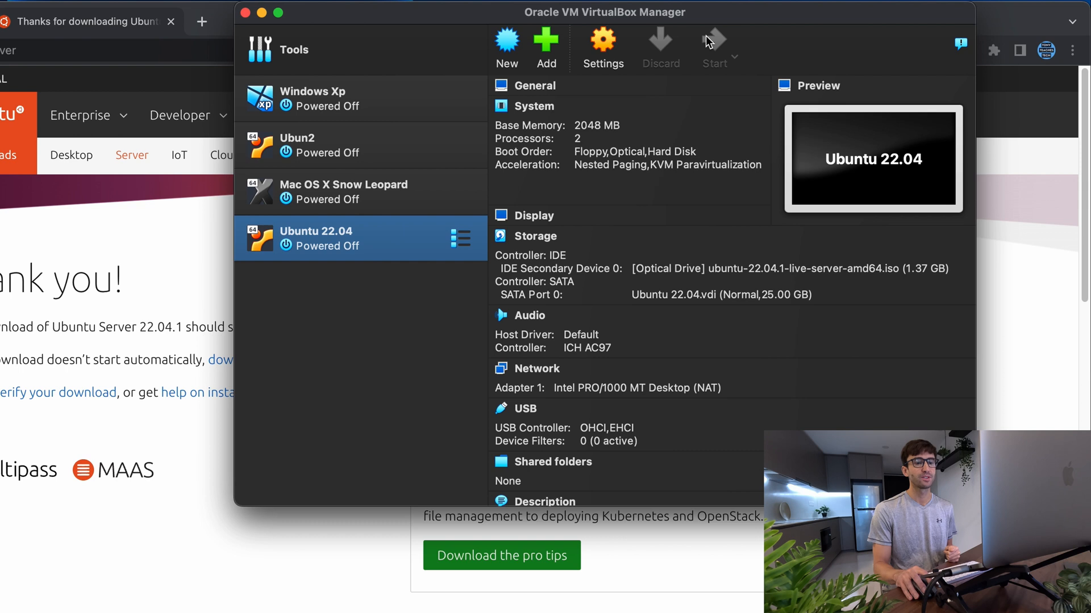
left_click(716, 40)
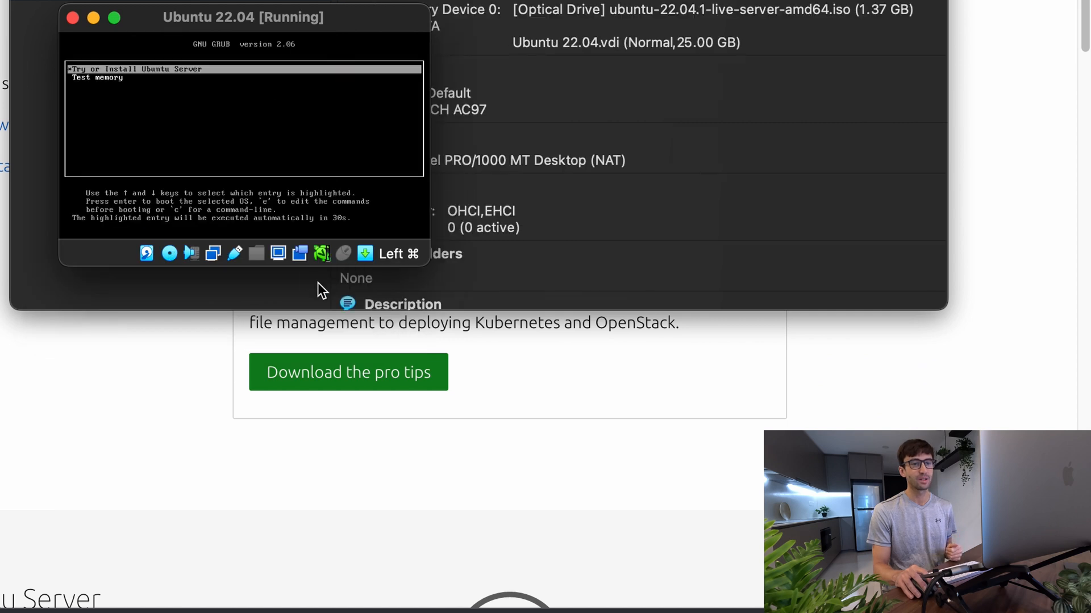
left_click(277, 253)
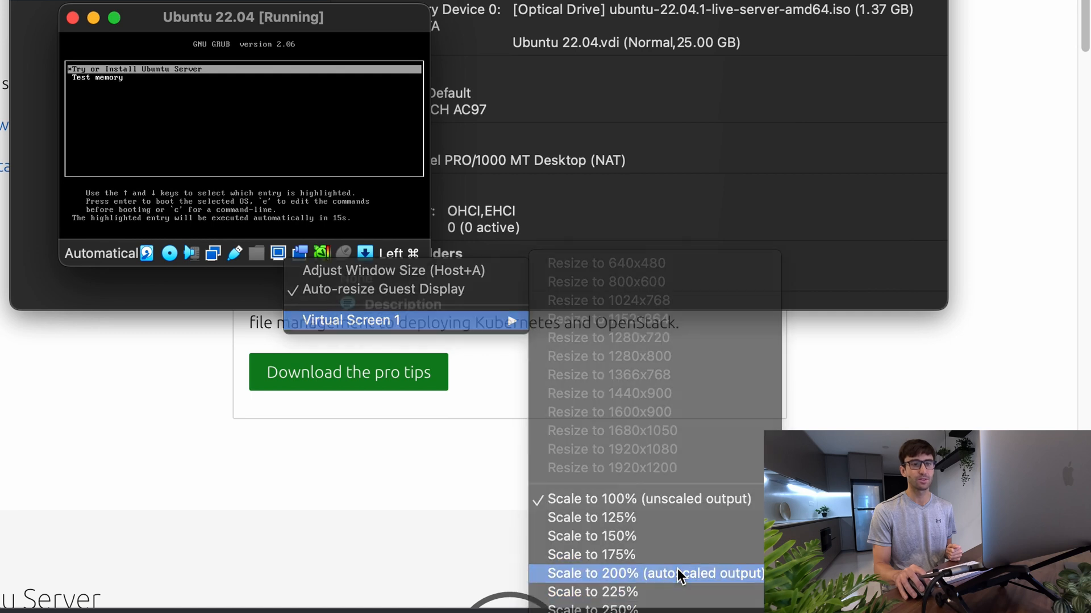
left_click(641, 573)
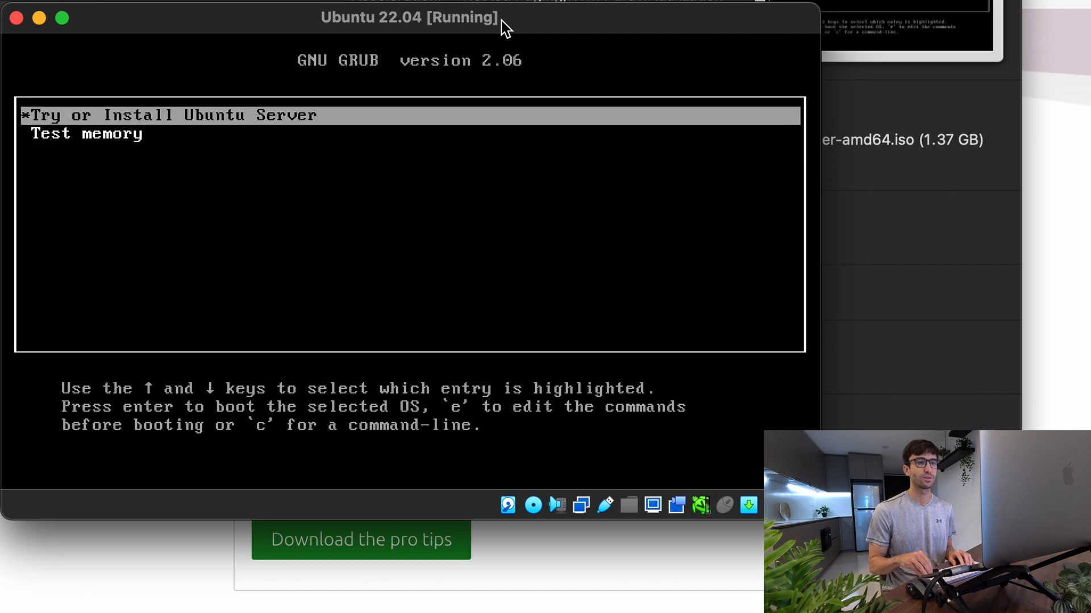
- Boot Try or Install Ubuntu Server and accept the installer update choice and English (US) keyboard
key("Return")
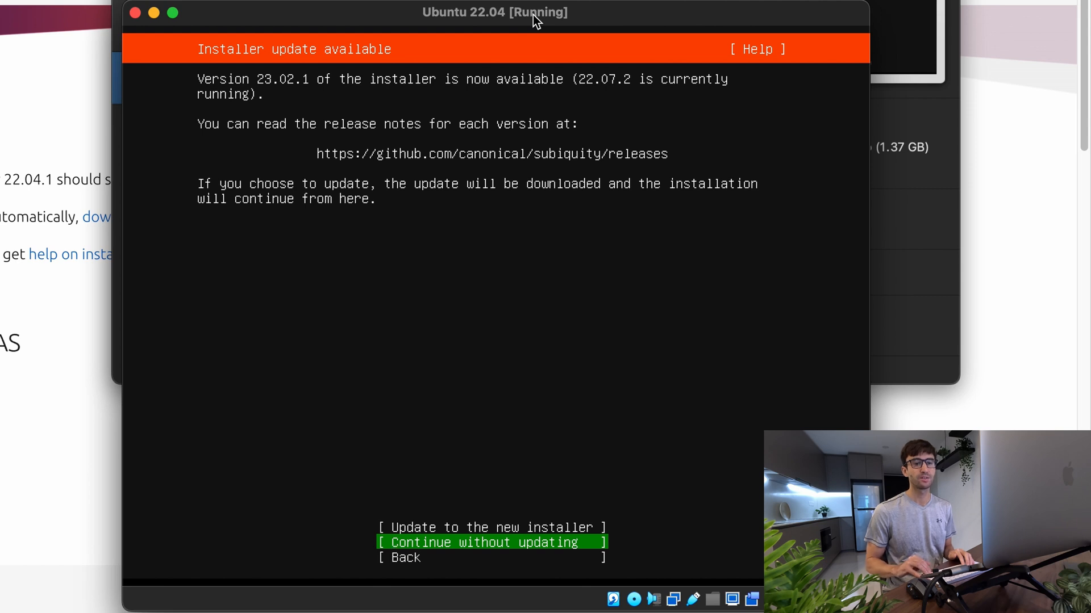
key("Up")
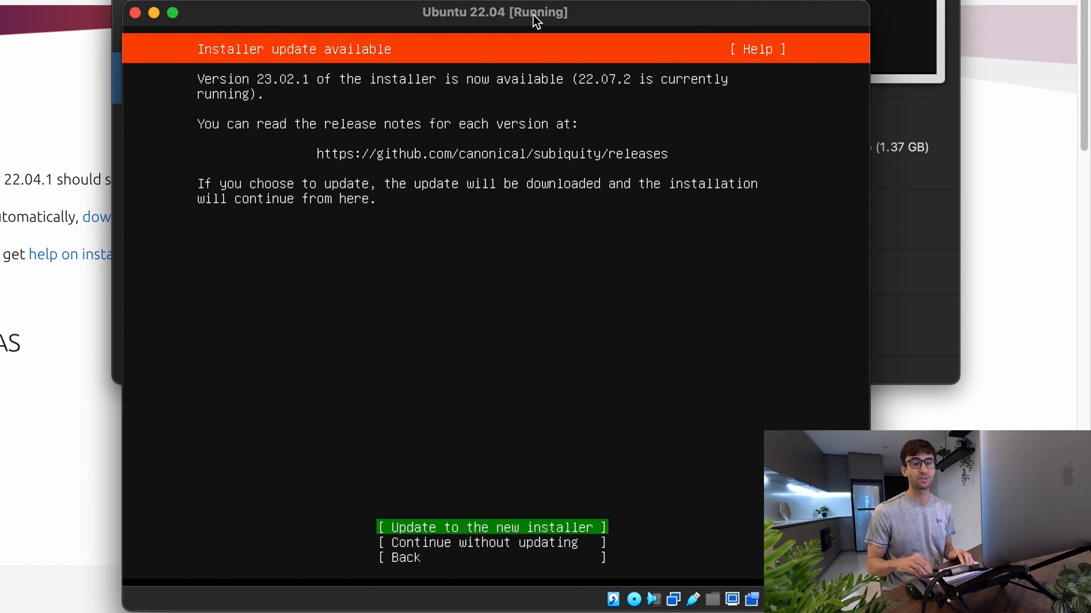
left_click(491, 527)
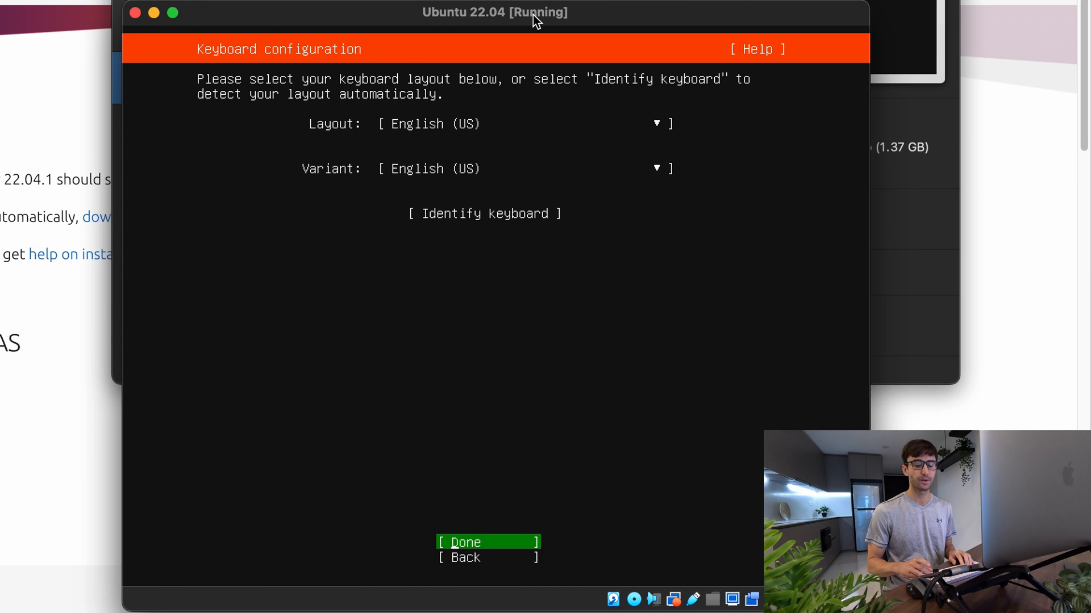
left_click(467, 542)
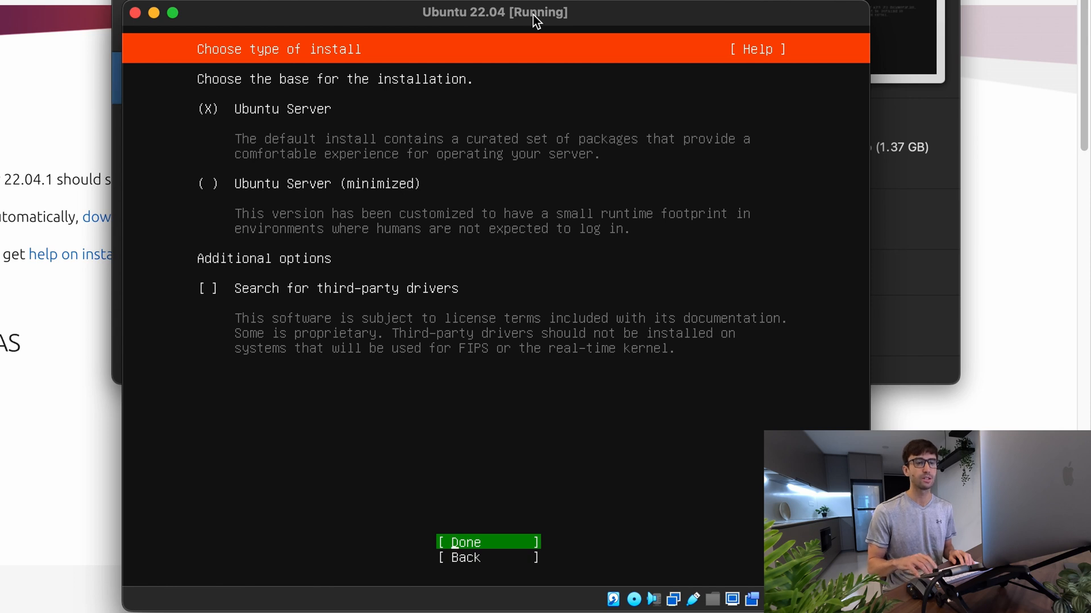
- Accept the Ubuntu Server install type, default network connection and empty proxy
left_click(485, 542)
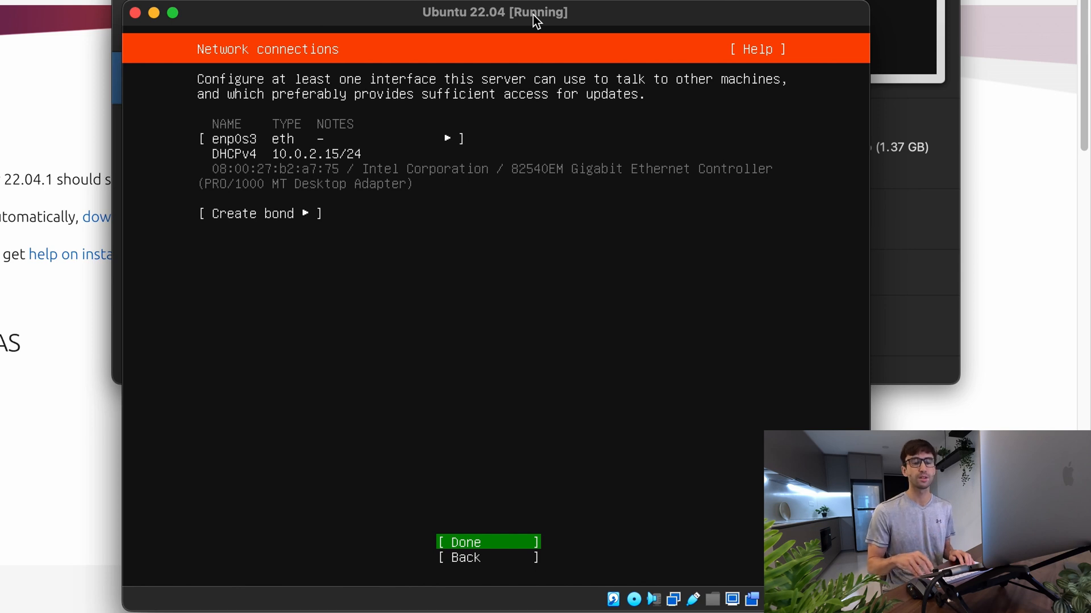
left_click(484, 542)
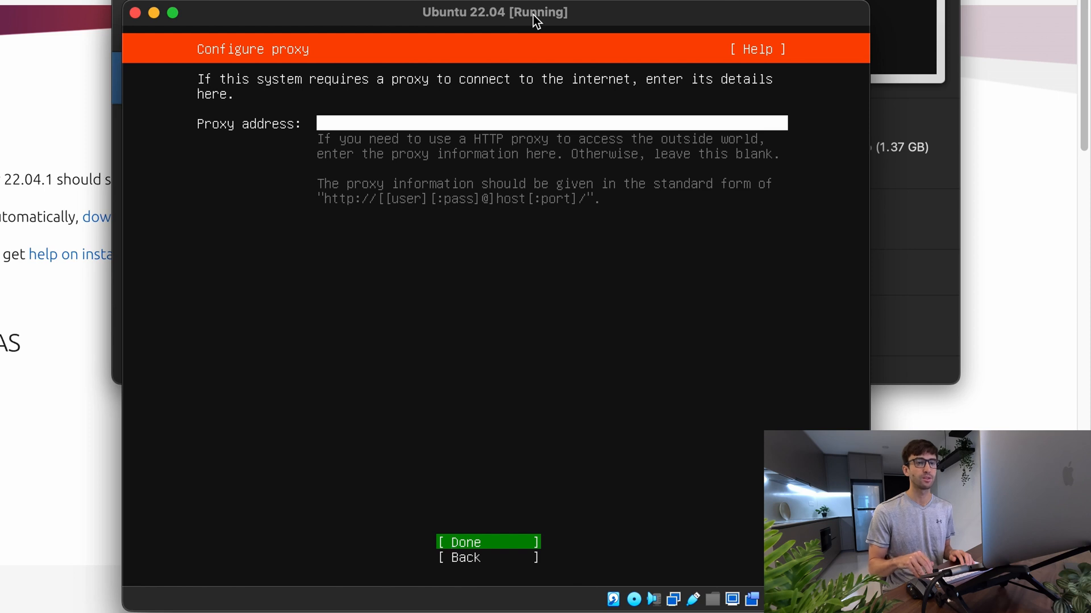
left_click(486, 542)
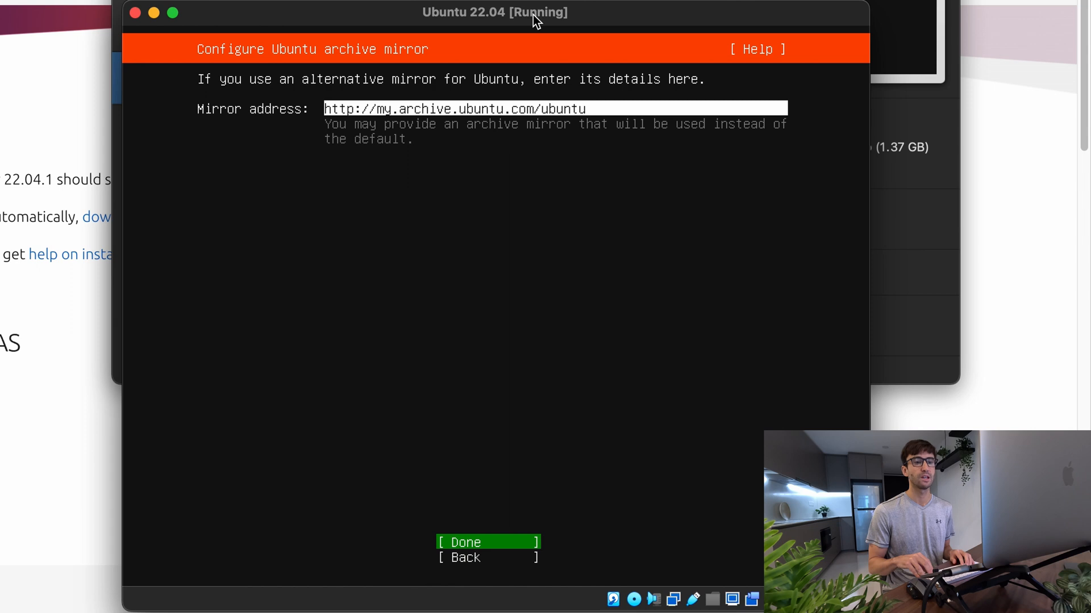
- Keep the default archive mirror and entire-disk LVM layout, reaching the destructive-action confirmation
left_click(465, 542)
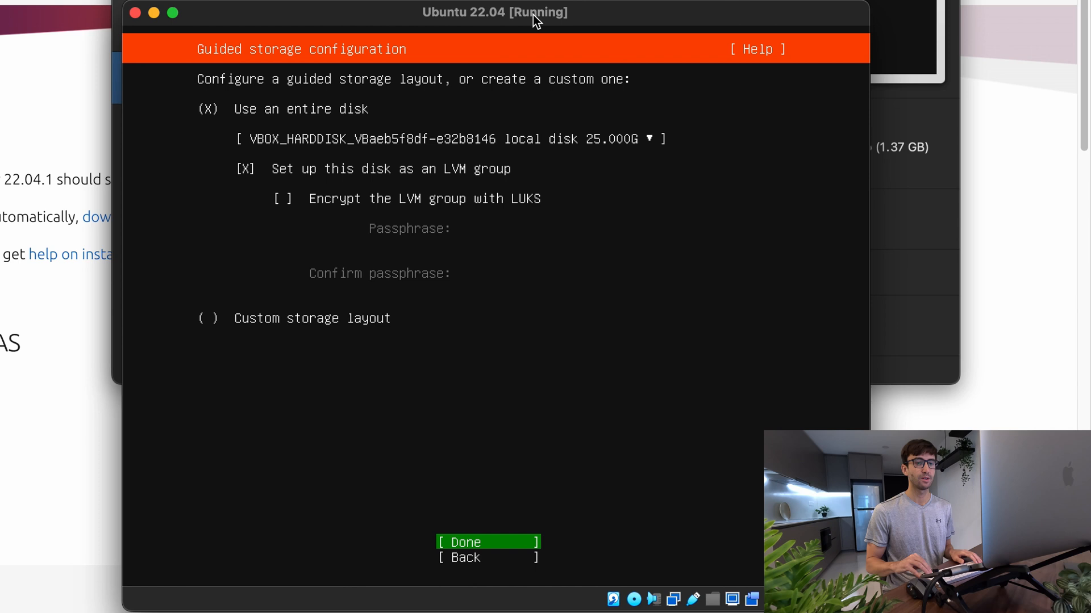
left_click(487, 542)
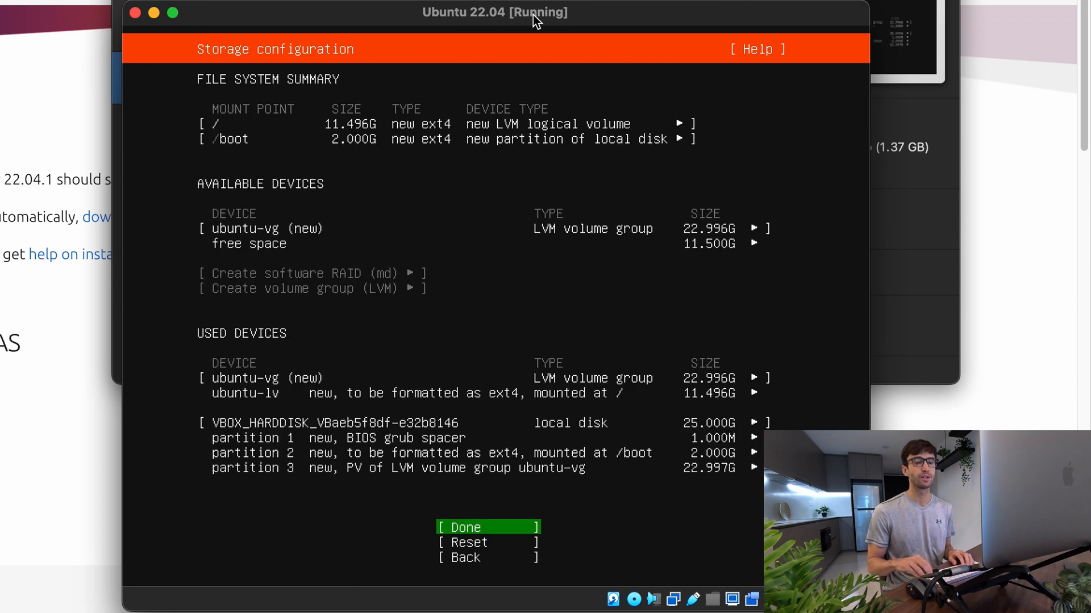
left_click(466, 527)
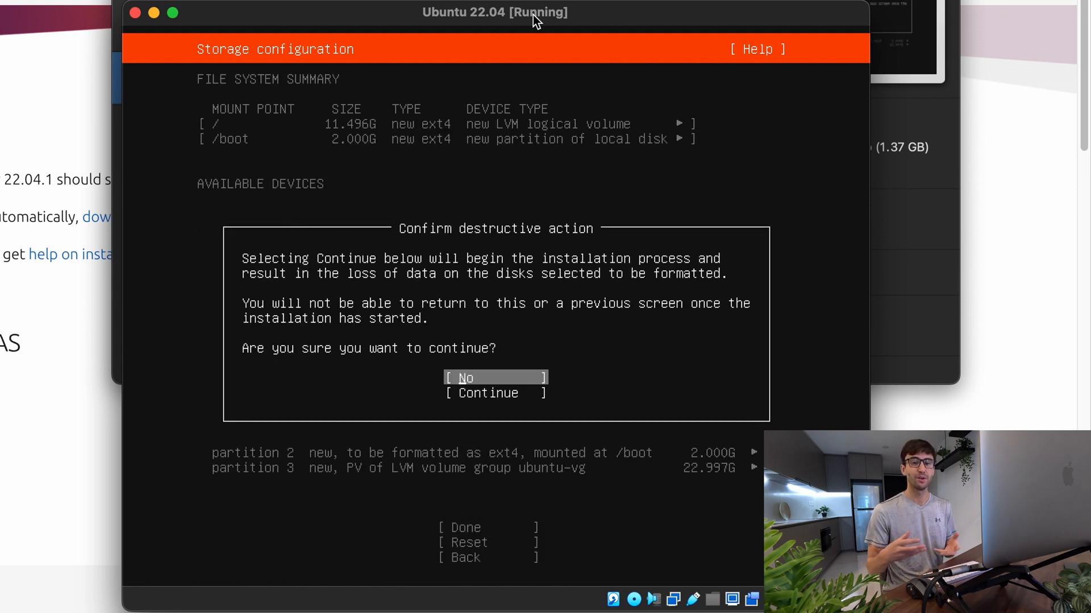
key("Down")
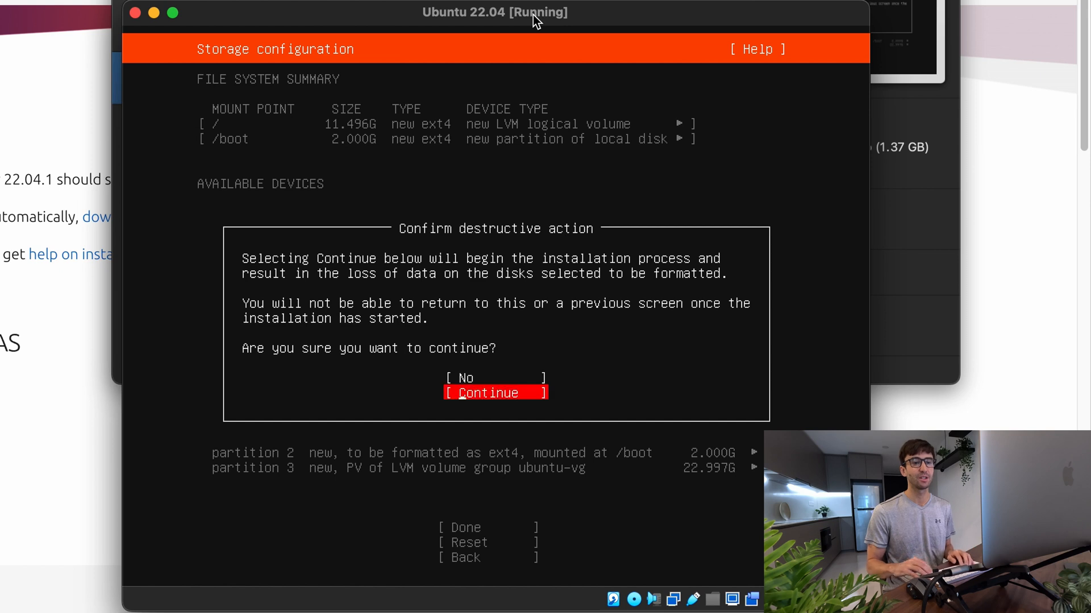
- Confirm the installation and complete the profile setup for user tony on server ttt
left_click(488, 393)
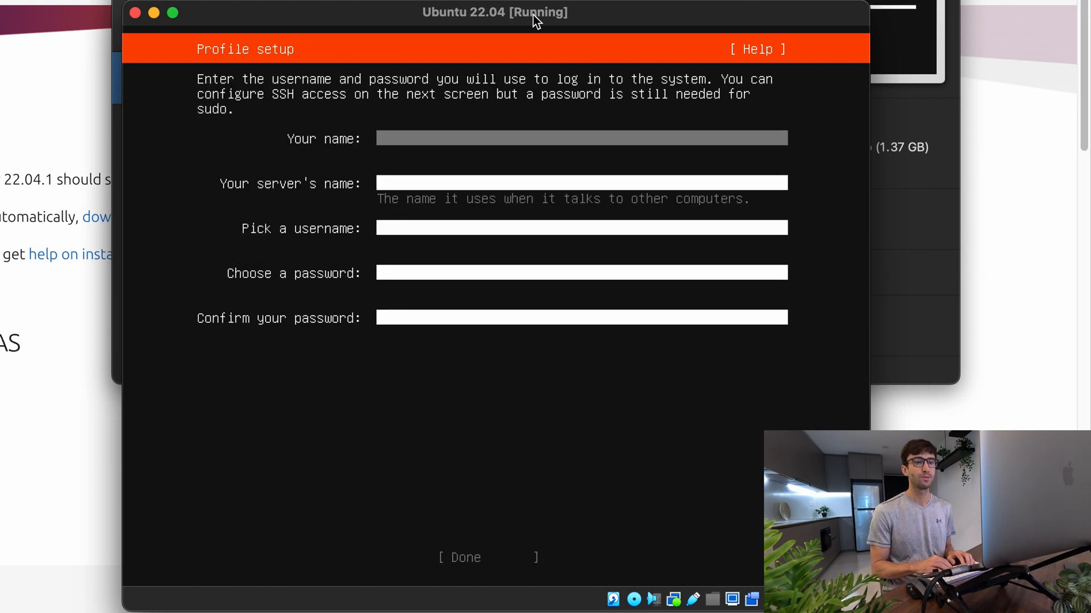
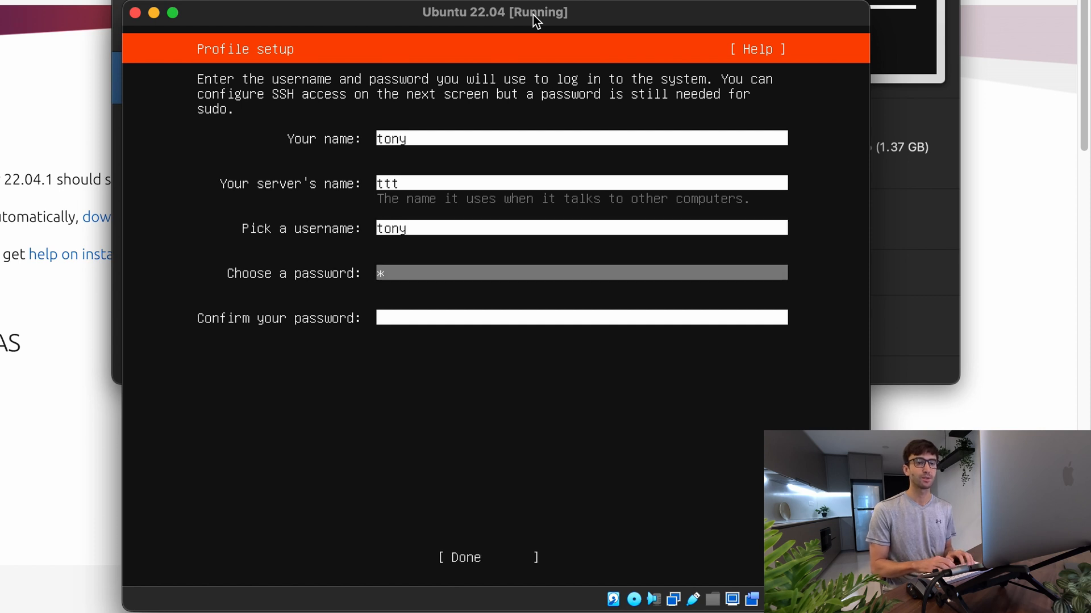
left_click(460, 557)
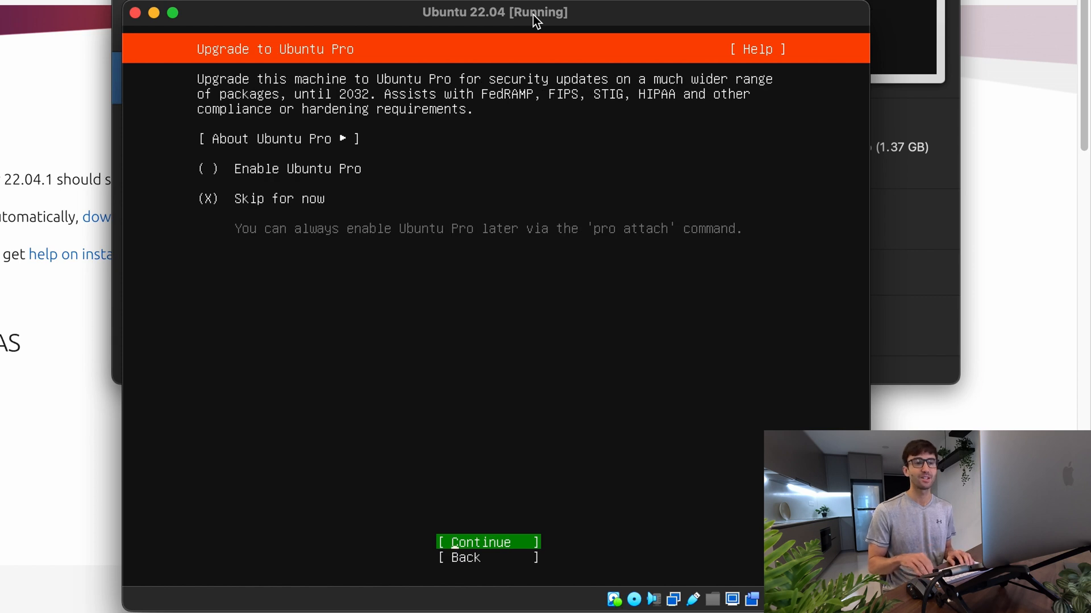
- Skip Ubuntu Pro and keep Install OpenSSH server enabled, reaching Featured Server Snaps
left_click(487, 542)
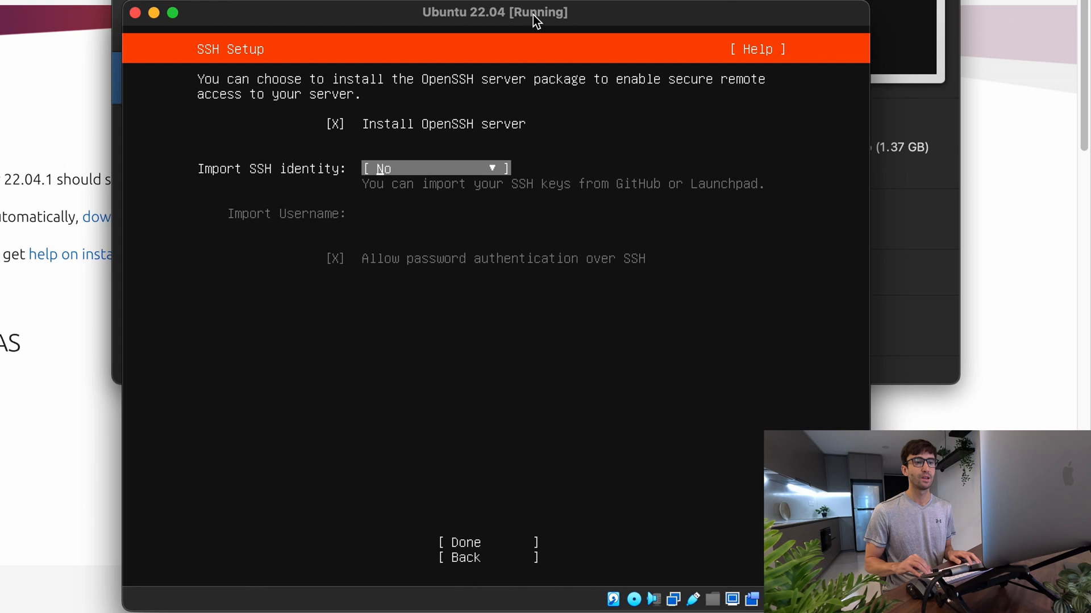
key("Tab")
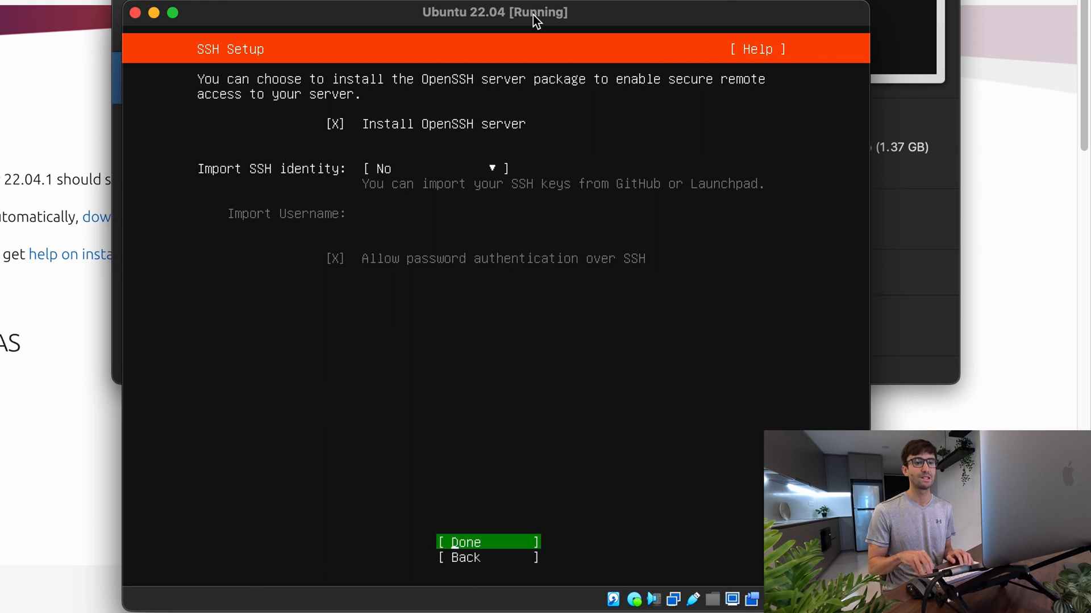
left_click(466, 542)
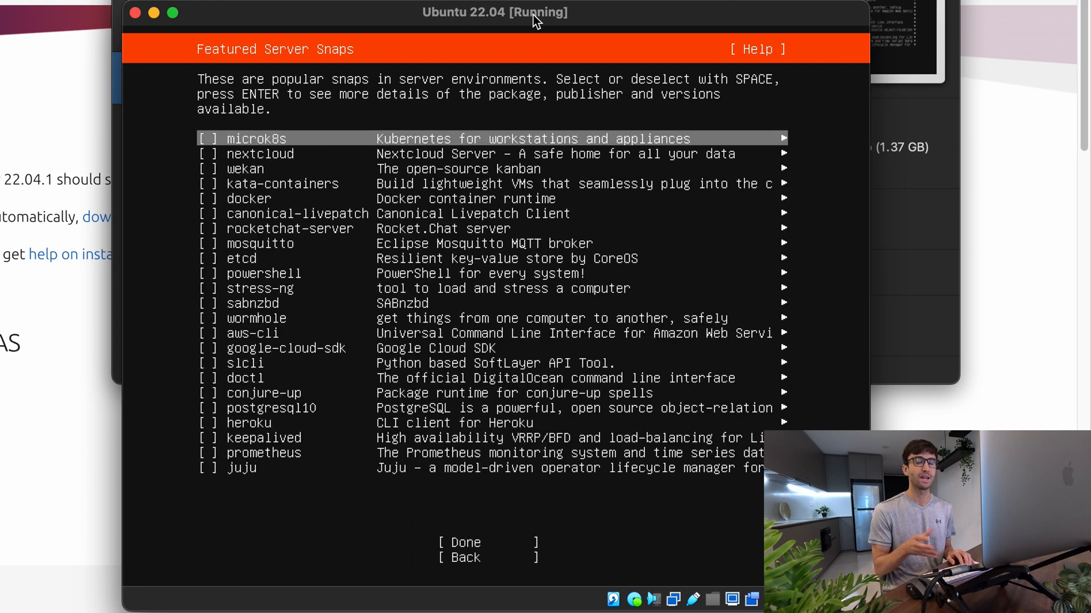
key("Tab")
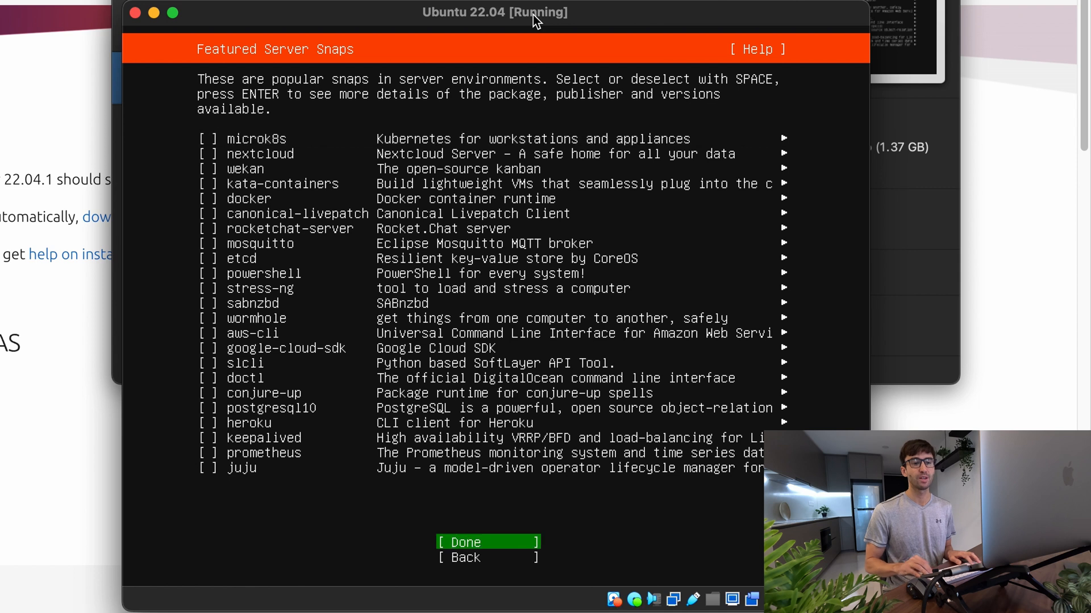
- Choose Done on Featured Server Snaps with no snaps selected and let the install finish
left_click(487, 541)
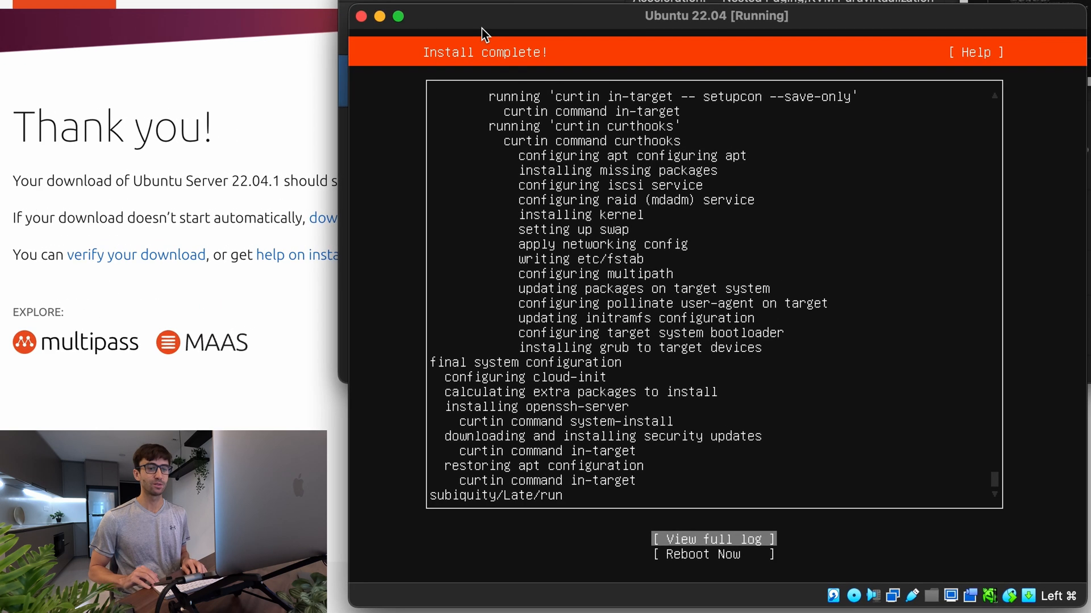
- Reboot the installed server and log in at the ttt prompt as user tony
left_click(698, 554)
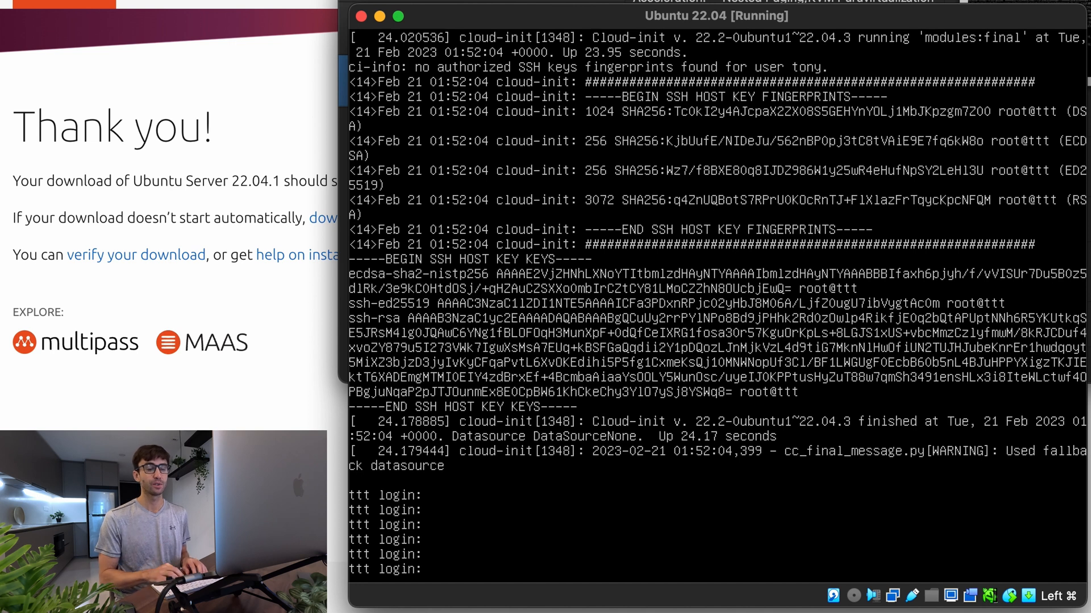
type("tony")
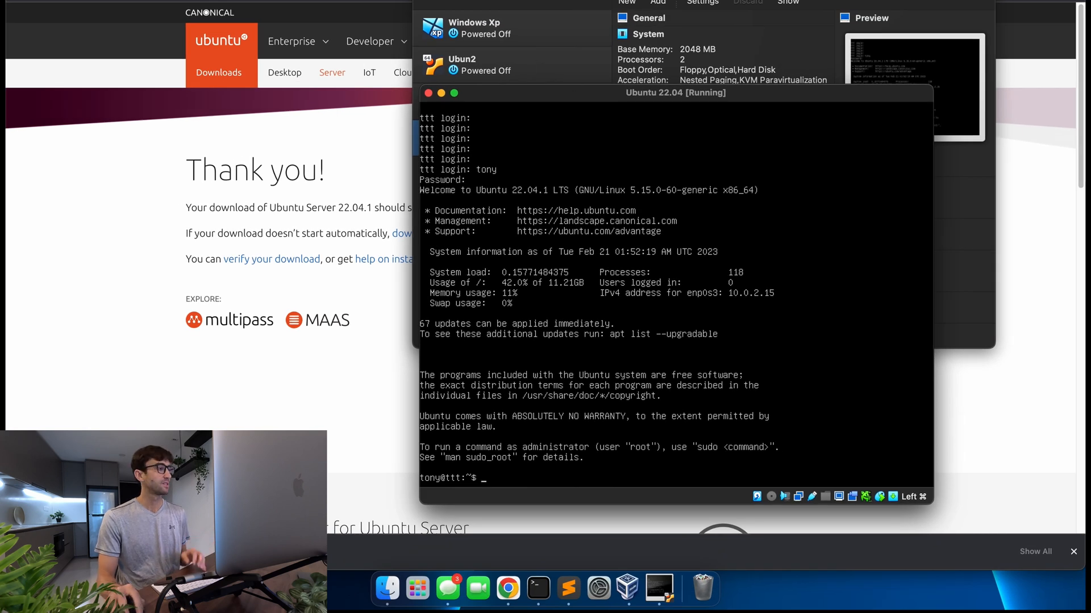
- From a new Terminal window attempt ssh tony@localhost, which is refused on port 22
right_click(538, 586)
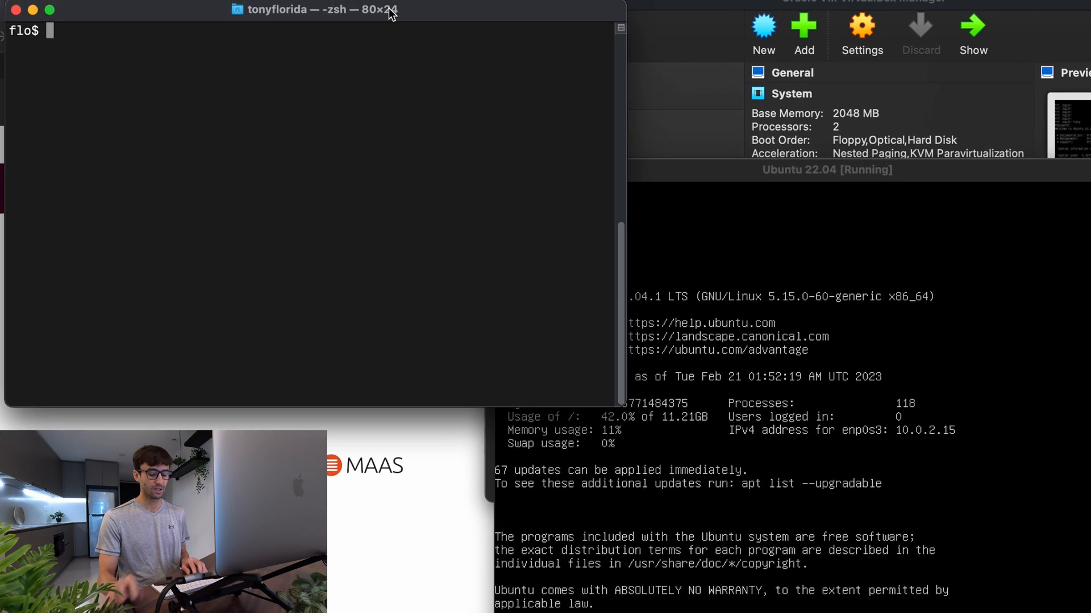
type("ssh tony@")
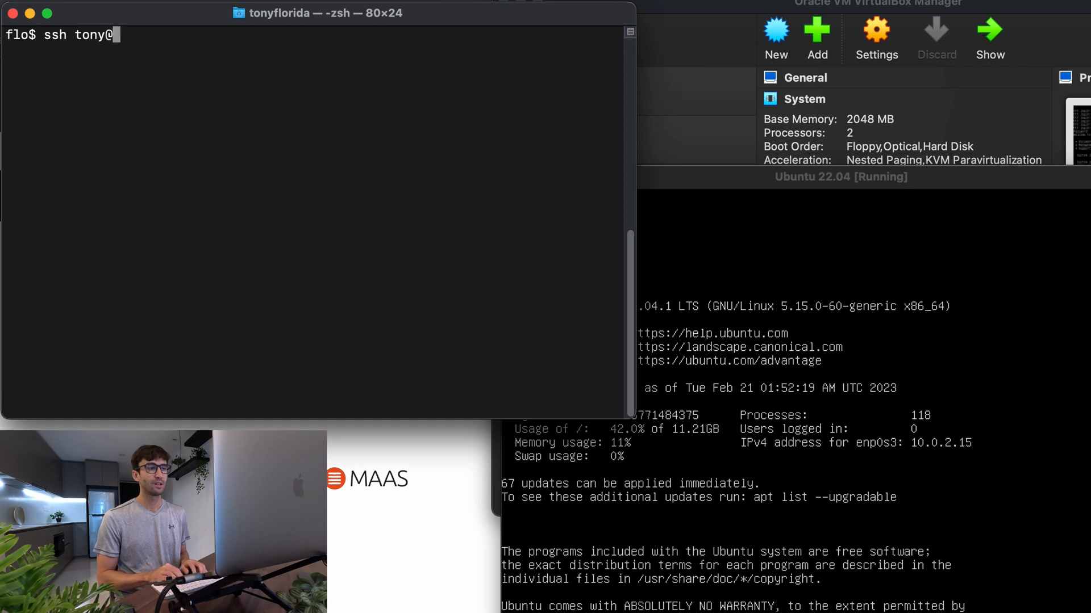
type("localhost")
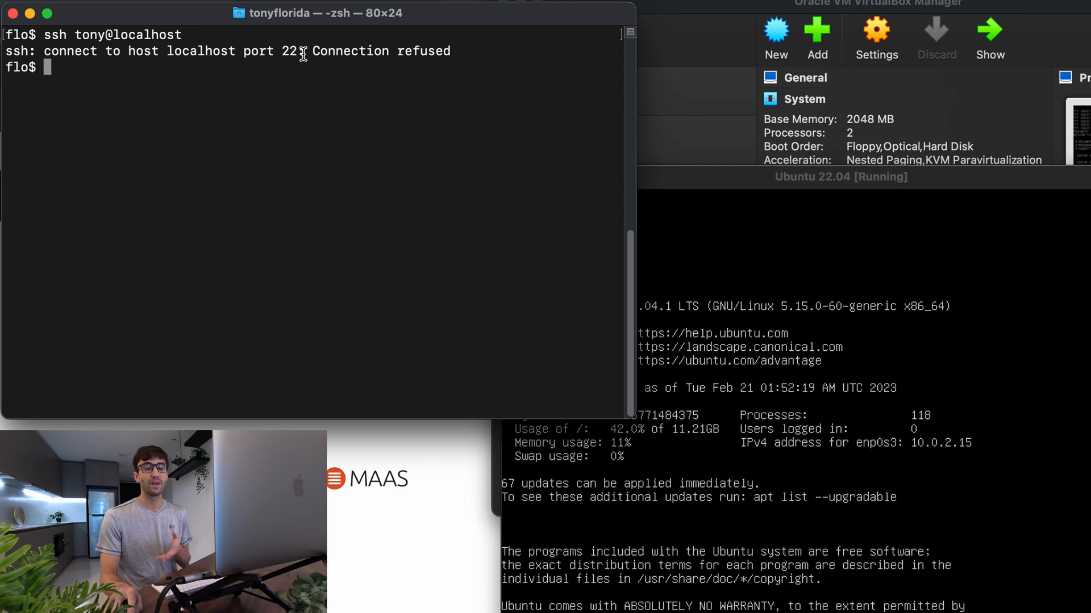
mouse_move(184, 119)
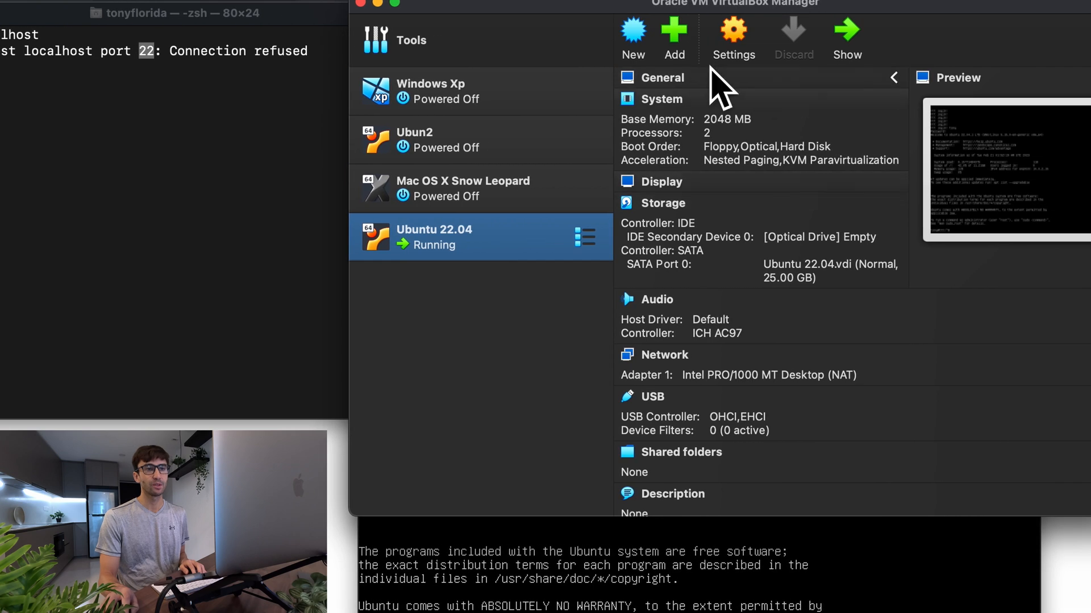
mouse_move(739, 32)
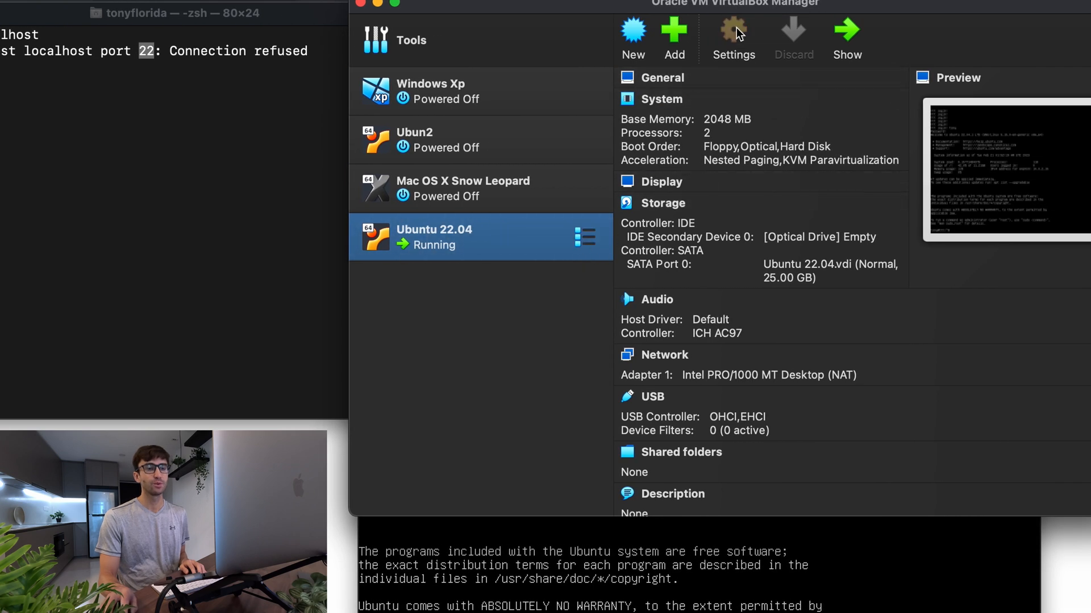
- Add a new port-forwarding rule under the VM's Network Adapter 1 advanced settings
left_click(733, 32)
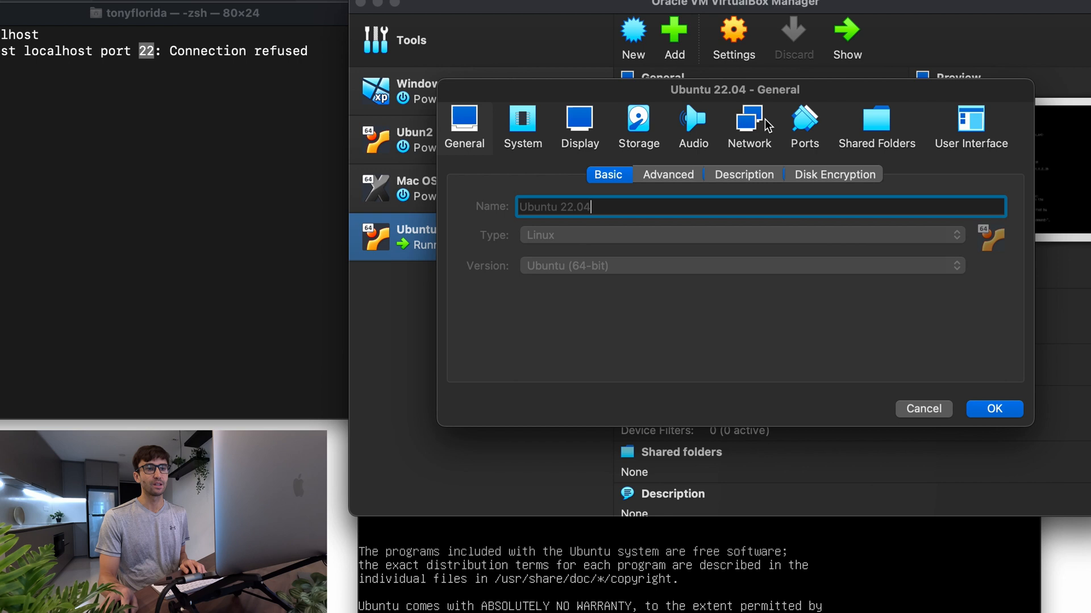
left_click(749, 119)
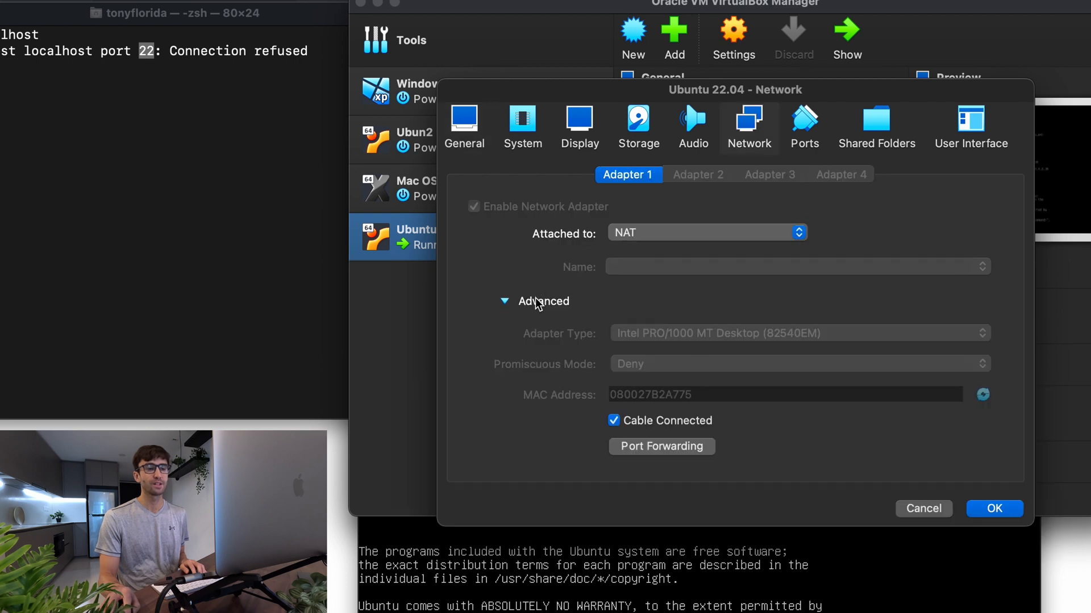
left_click(661, 447)
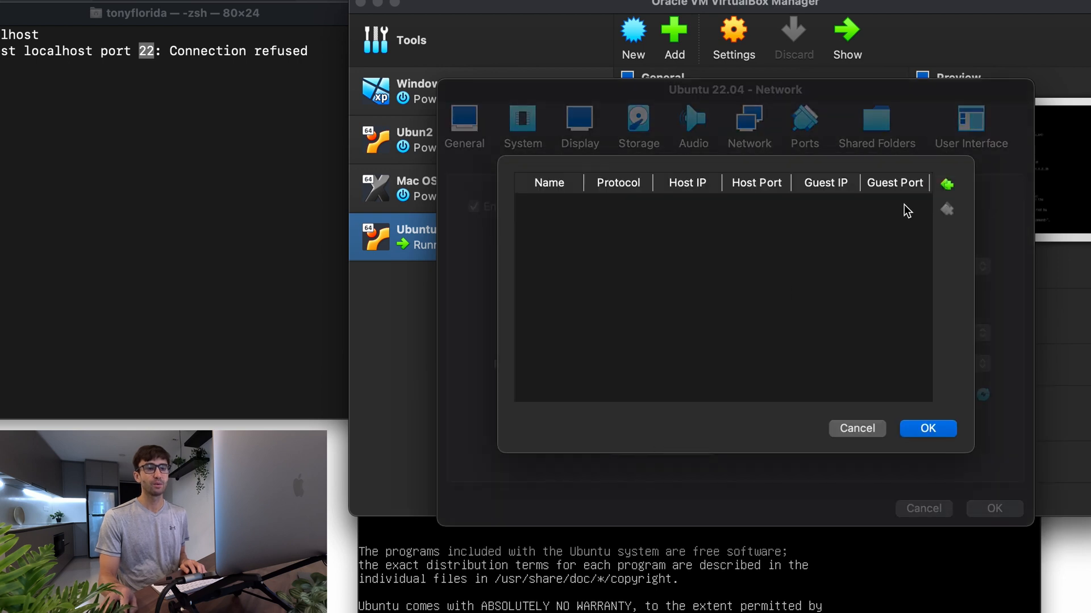
left_click(945, 184)
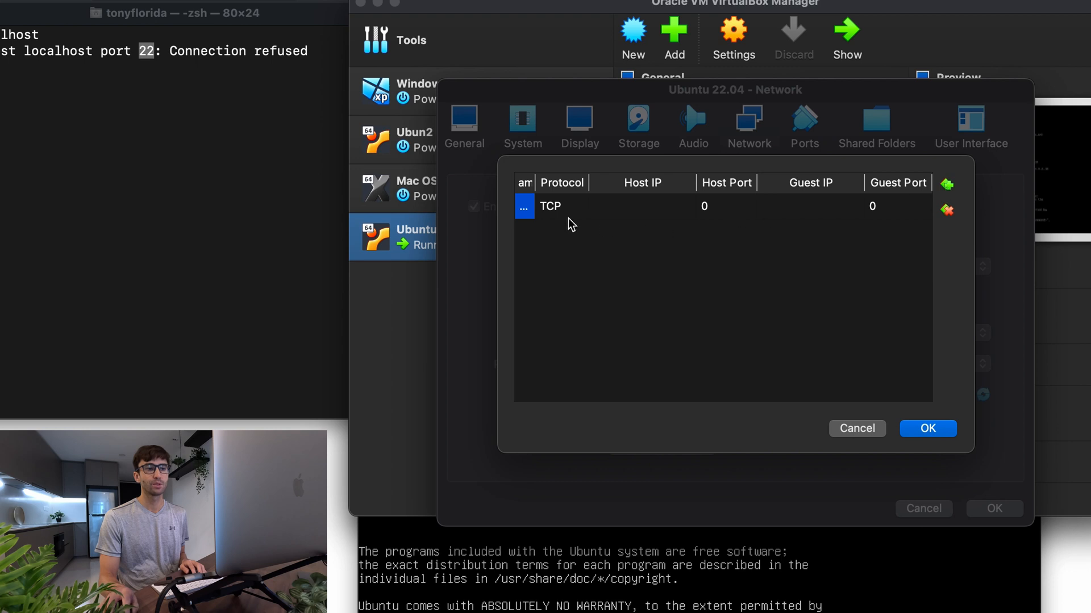
mouse_move(743, 221)
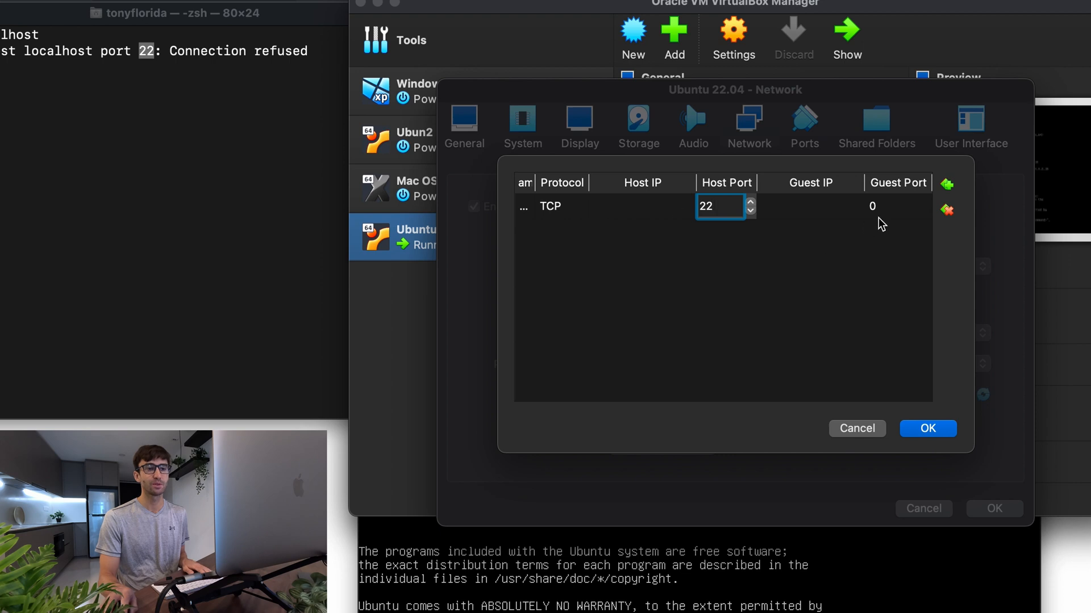
- Map TCP host port 22 to guest port 22 and save the rule and network settings
left_click(891, 205)
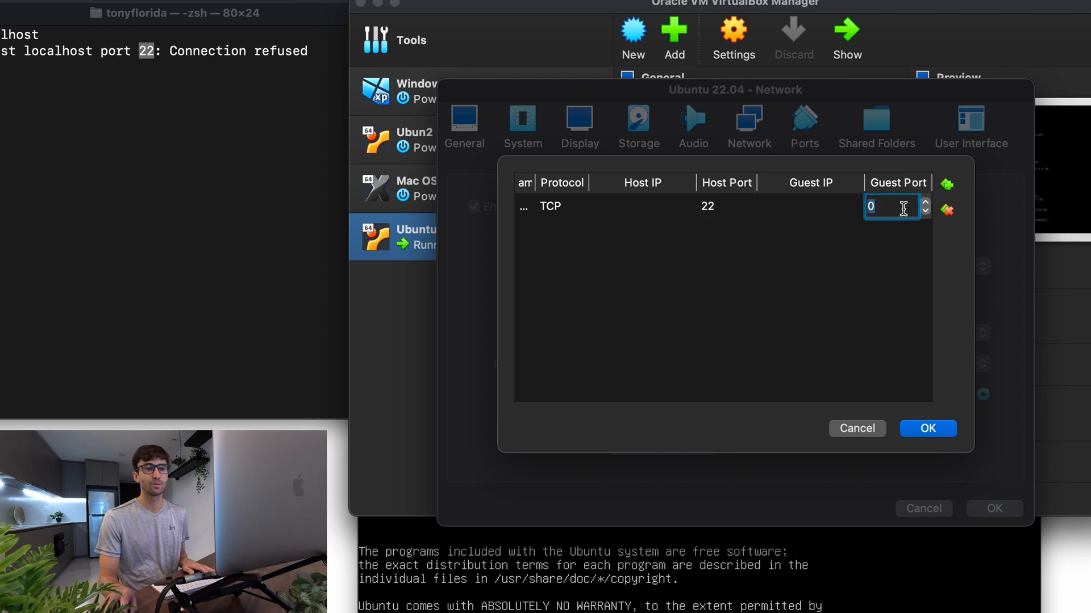
type("22")
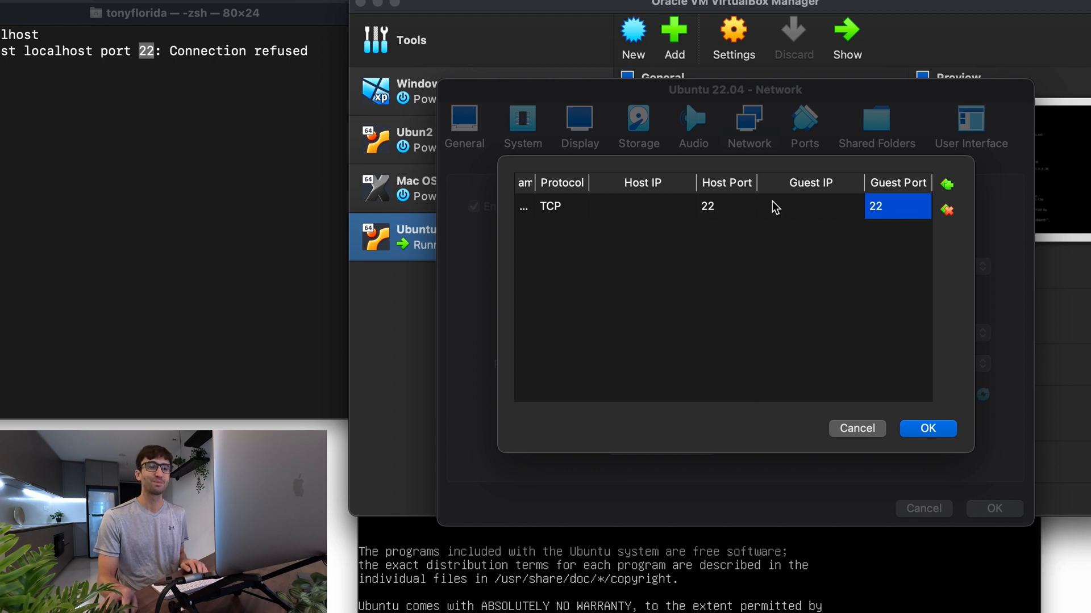
mouse_move(909, 206)
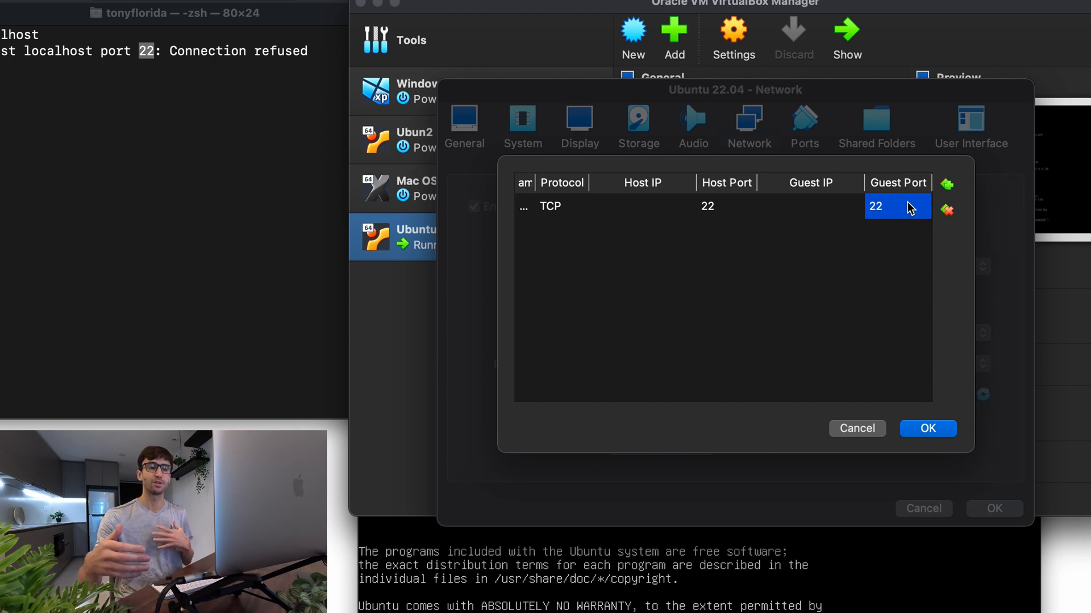
left_click(523, 205)
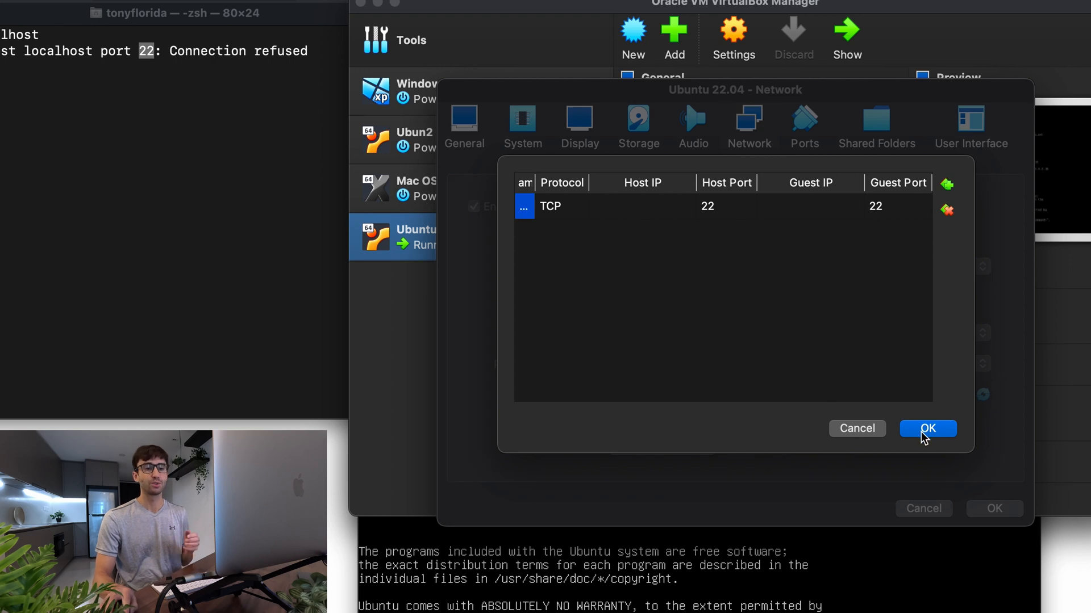
left_click(927, 429)
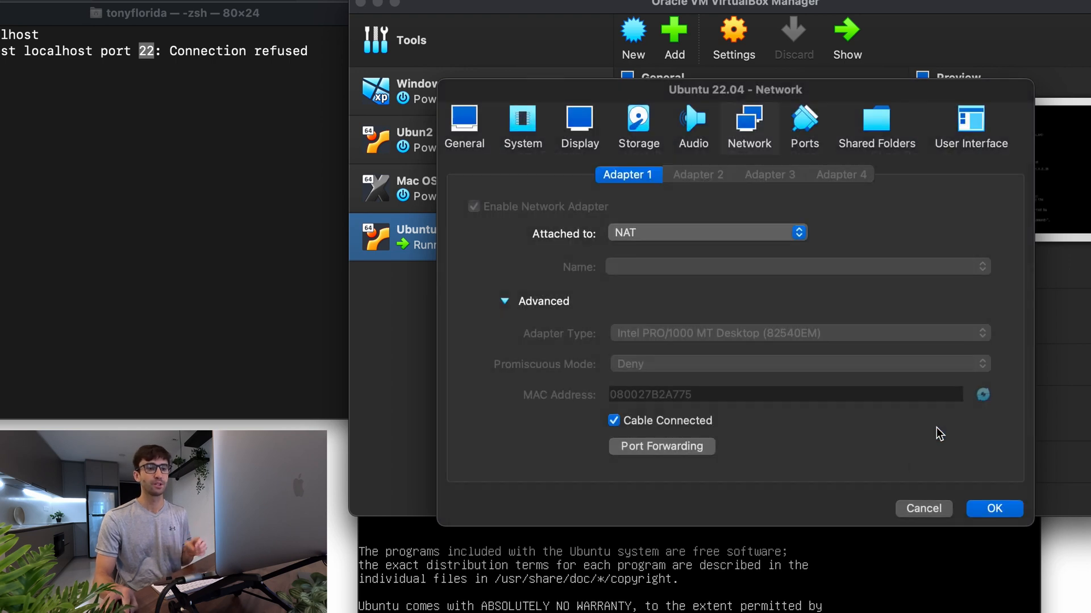
left_click(994, 508)
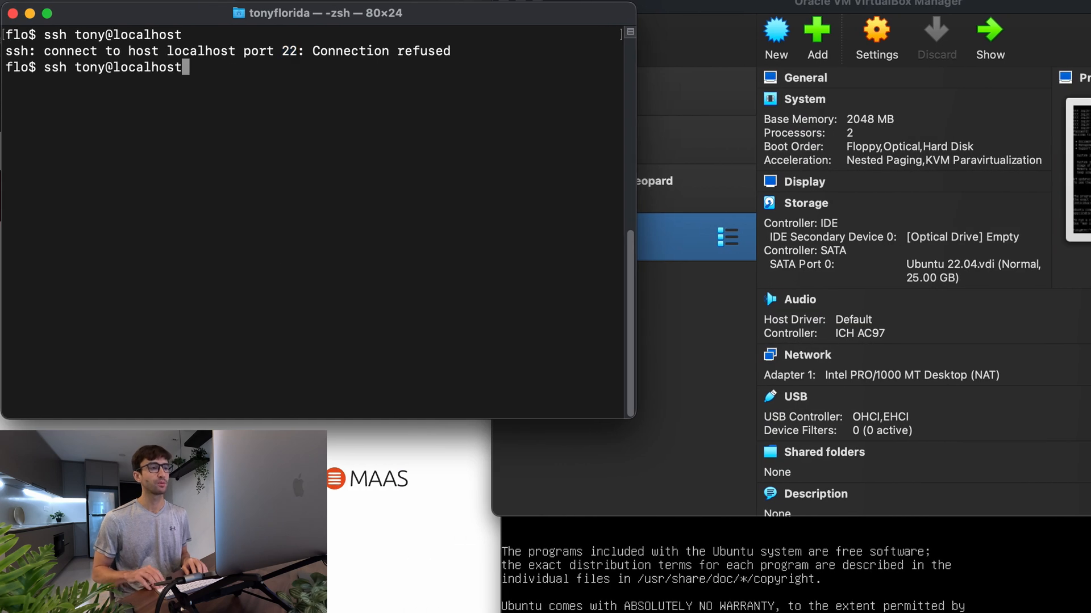
- Retry ssh tony@localhost and remove the stale localhost key from ~/.ssh/known_hosts in vim
key("Enter")
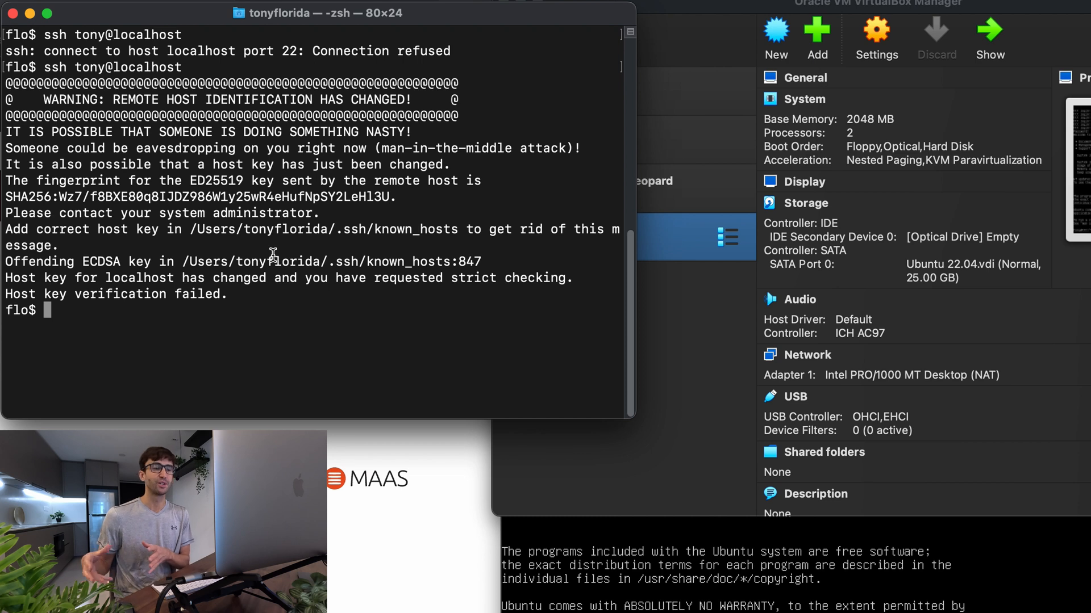
type("vim ~/.ssh/known_hosts")
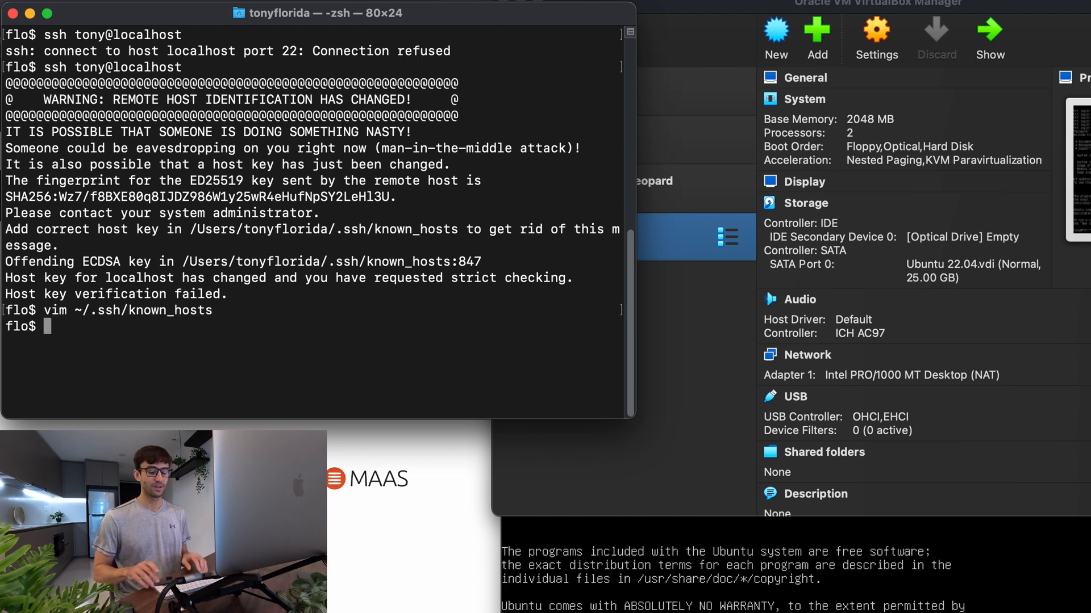
- Reconnect with ssh tony@localhost, trust the new host key with yes and log in
type("ssh tony@localhost")
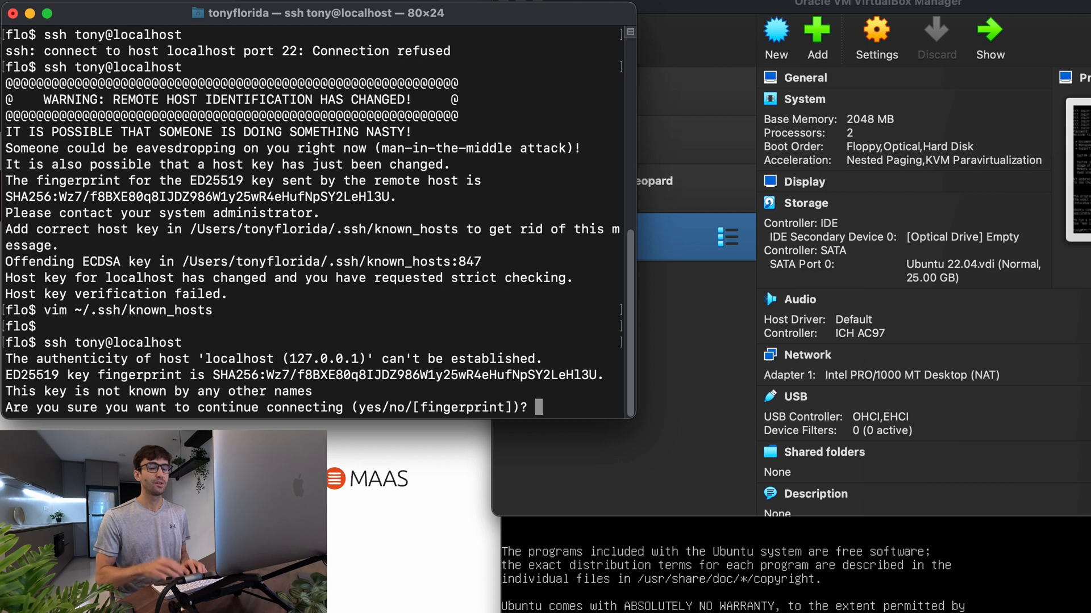
type("yes")
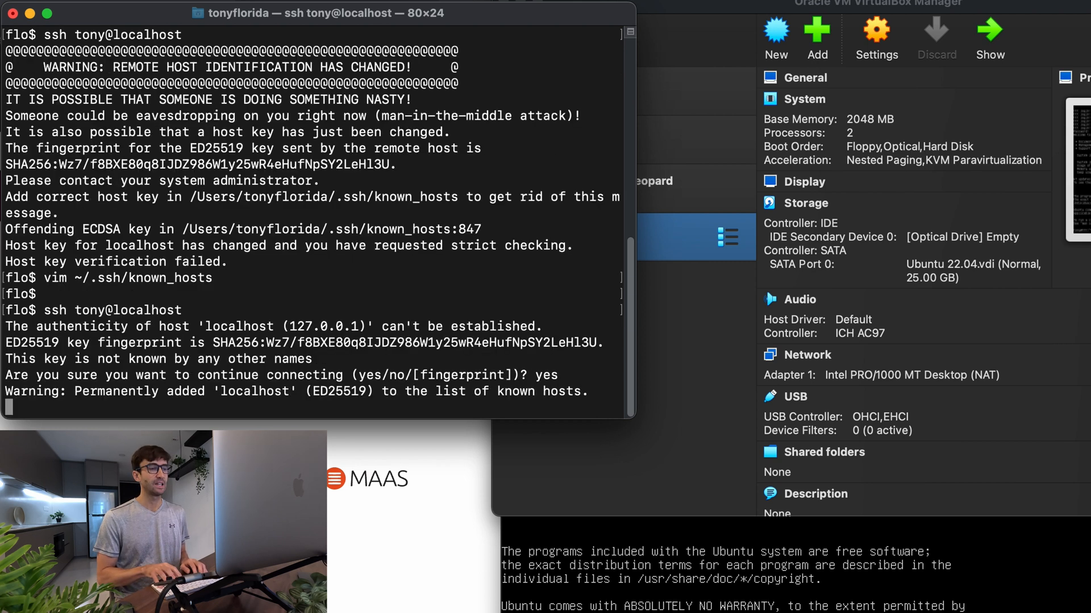
key("Return")
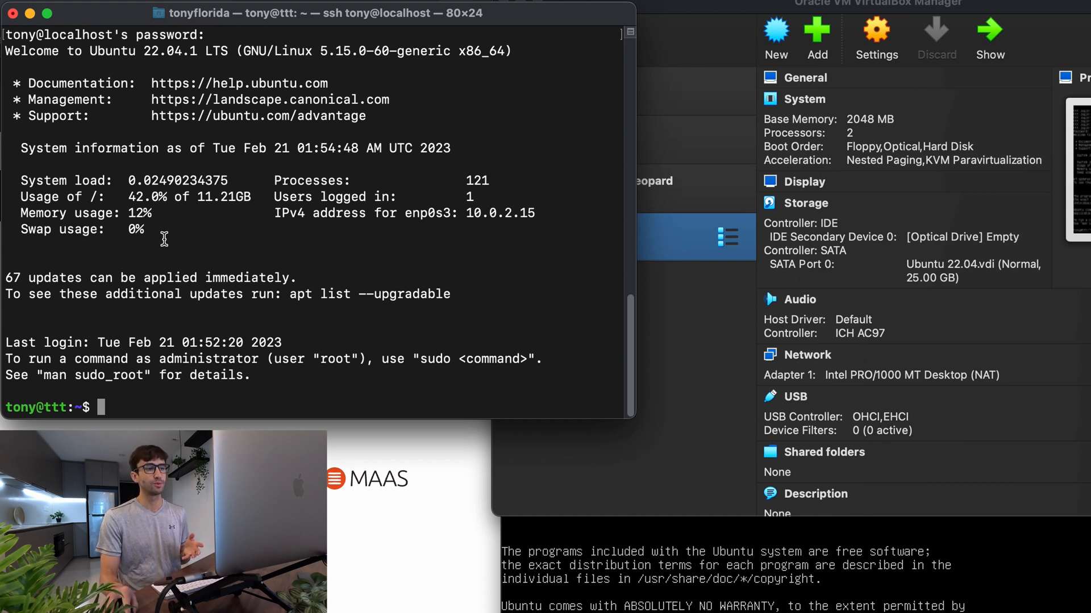
mouse_move(325, 136)
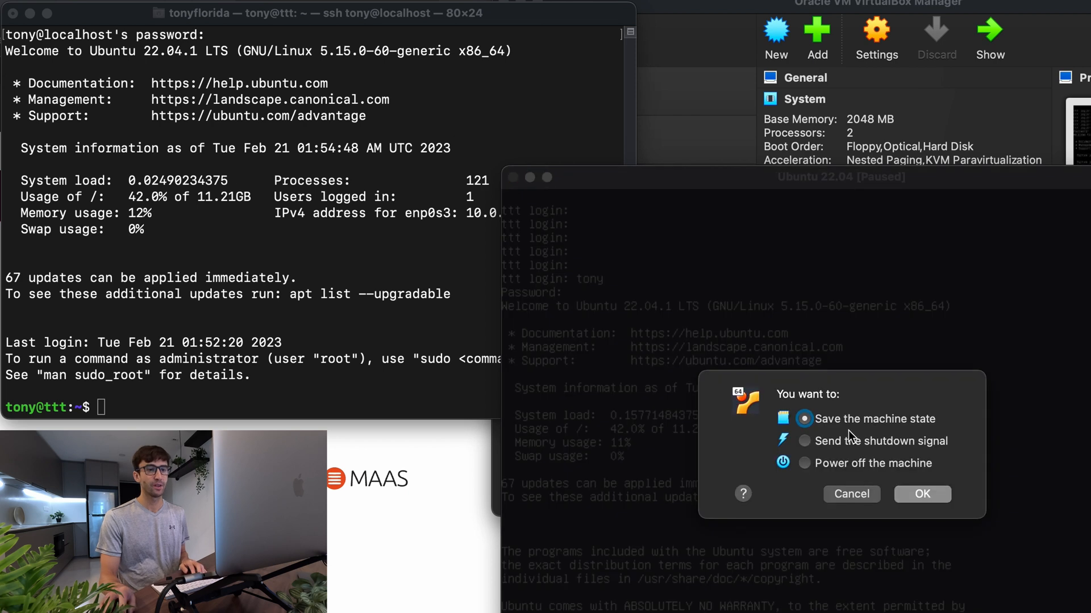
mouse_move(914, 447)
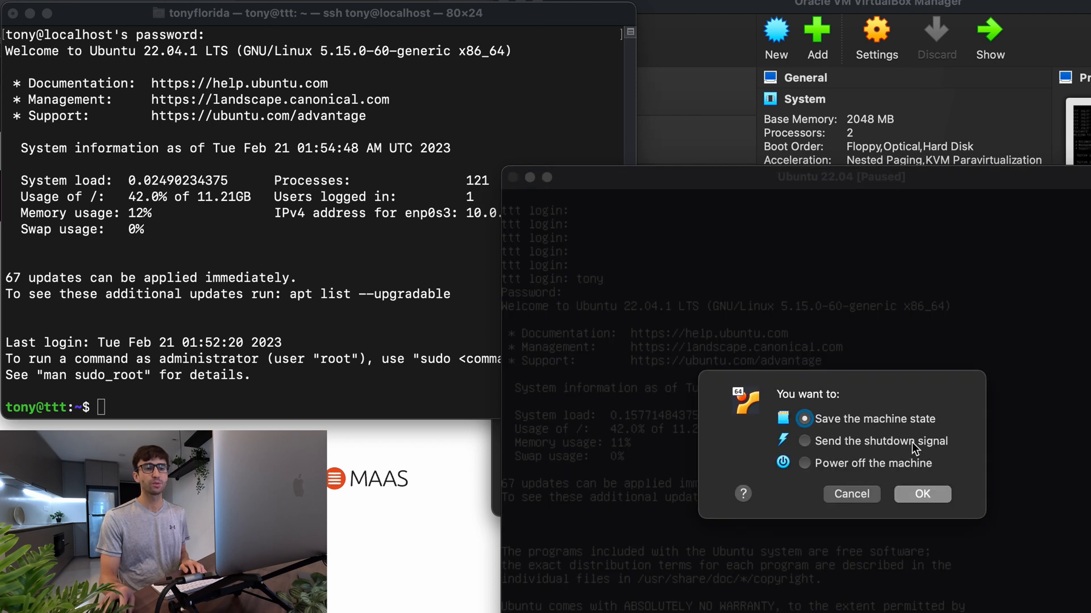
- Send the shutdown signal so the Ubuntu 22.04 machine powers off and the SSH session ends
left_click(922, 495)
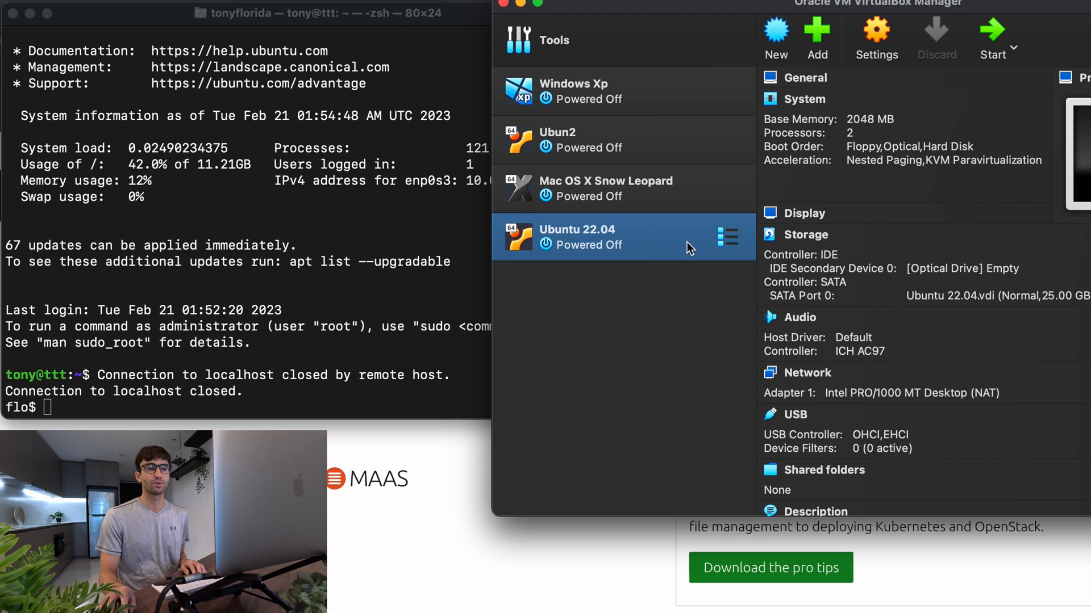
mouse_move(997, 9)
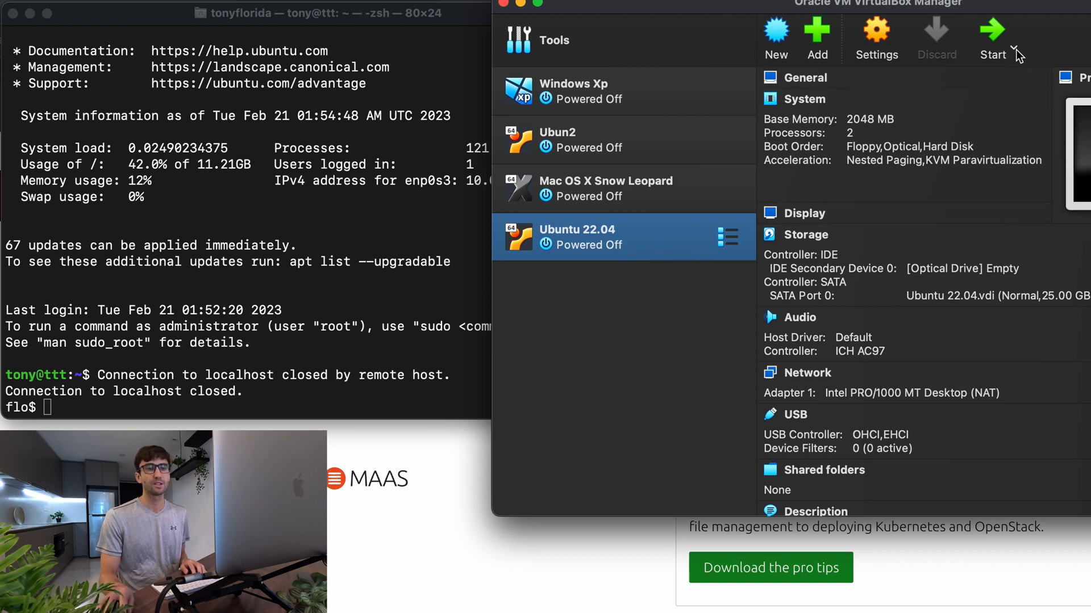
- Launch the Ubuntu 22.04 machine with Headless Start so it runs without a display window
left_click(1016, 52)
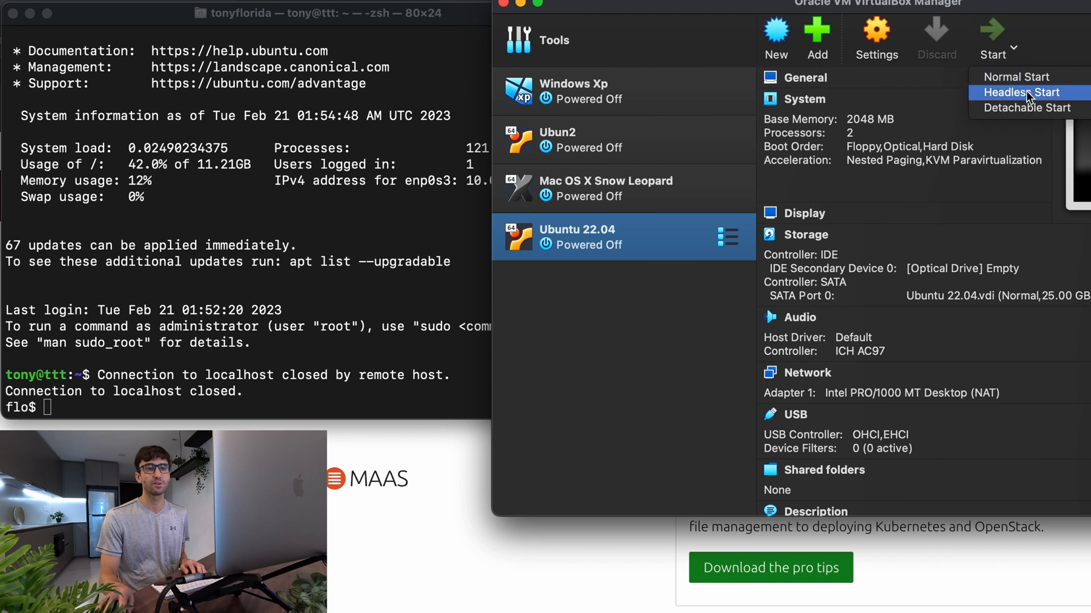
left_click(1023, 92)
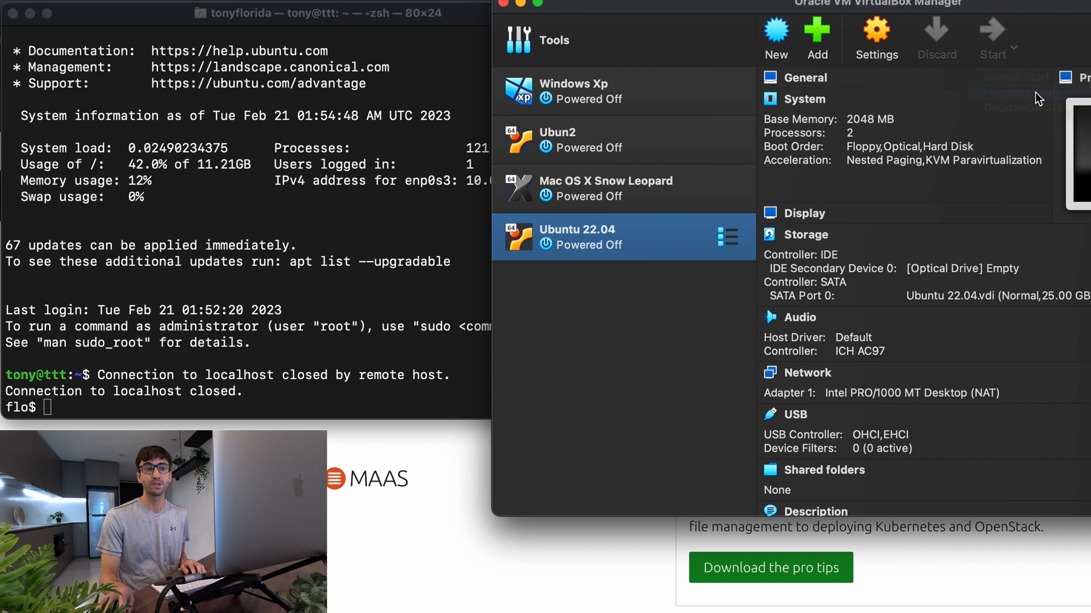
left_click(991, 34)
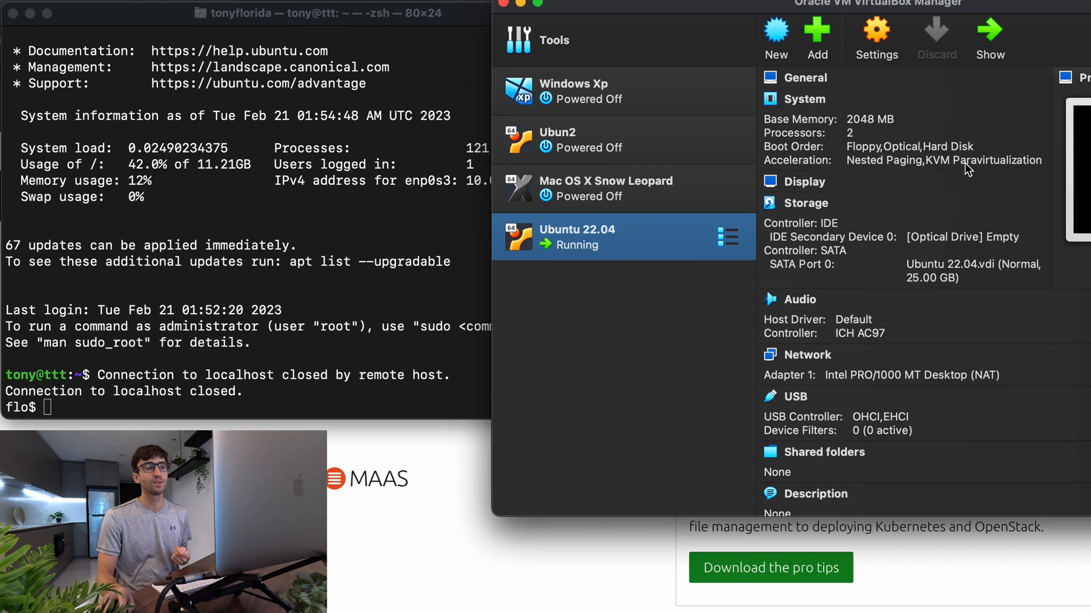
left_click(585, 139)
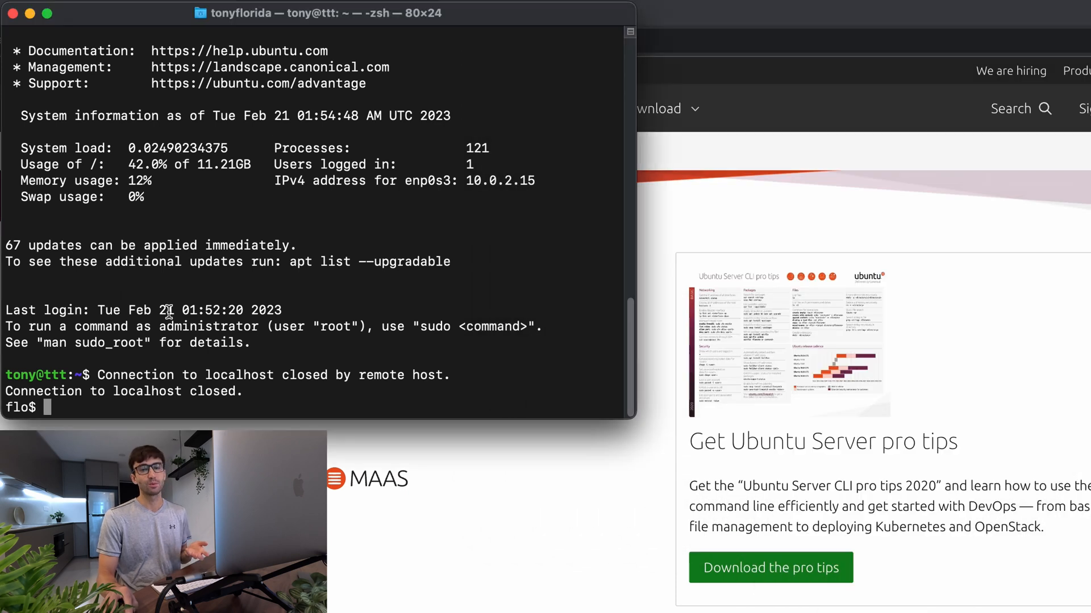
- Type ssh tony@localhost at the Mac prompt without running it yet
type("ssh tony@localhost")
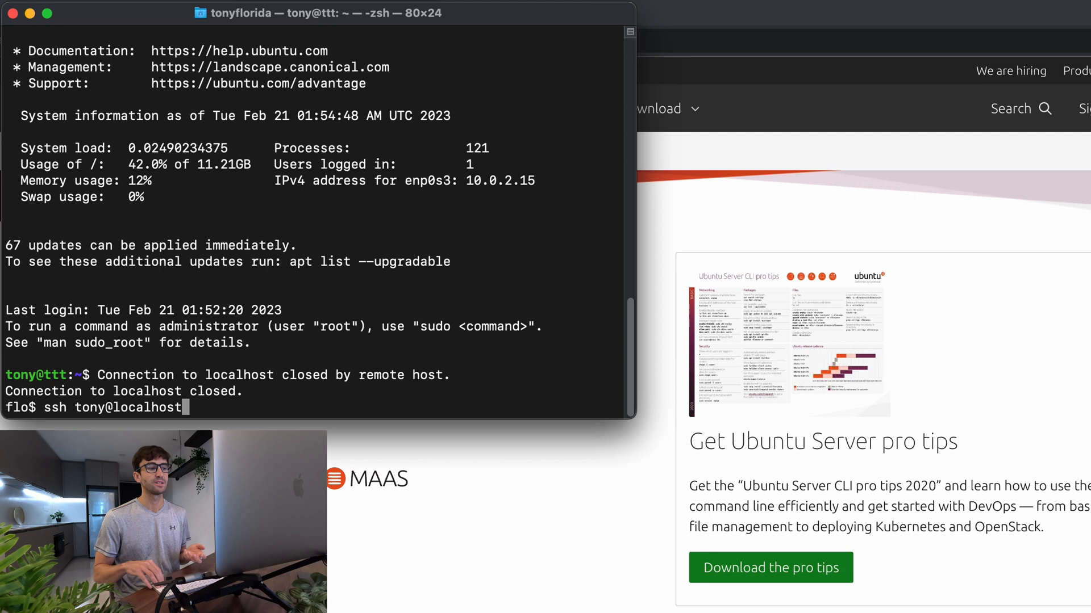